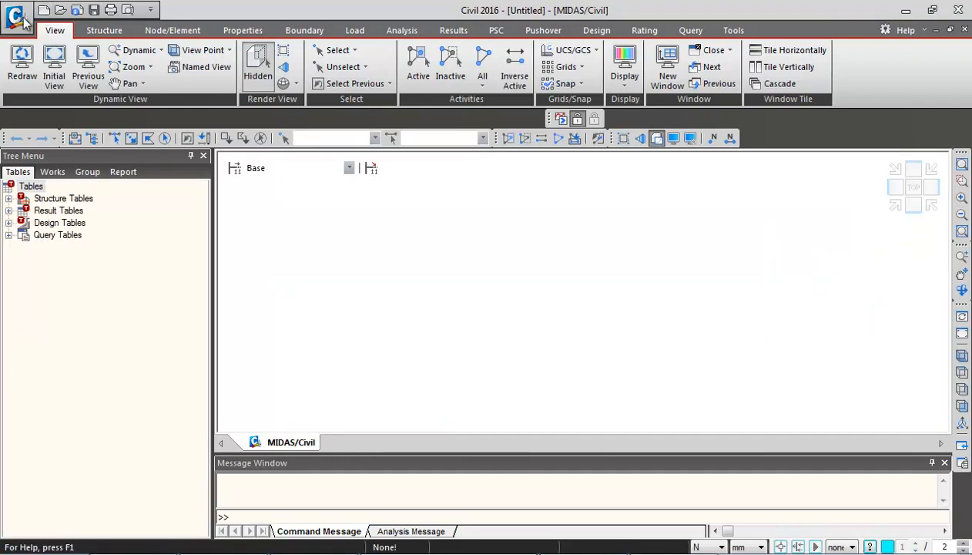
Save the project as '3-Span PSC Box Girder' in C:\3 Span Cont. Bridge via Save As
{"action": "left_click", "coordinate": [23, 16]}
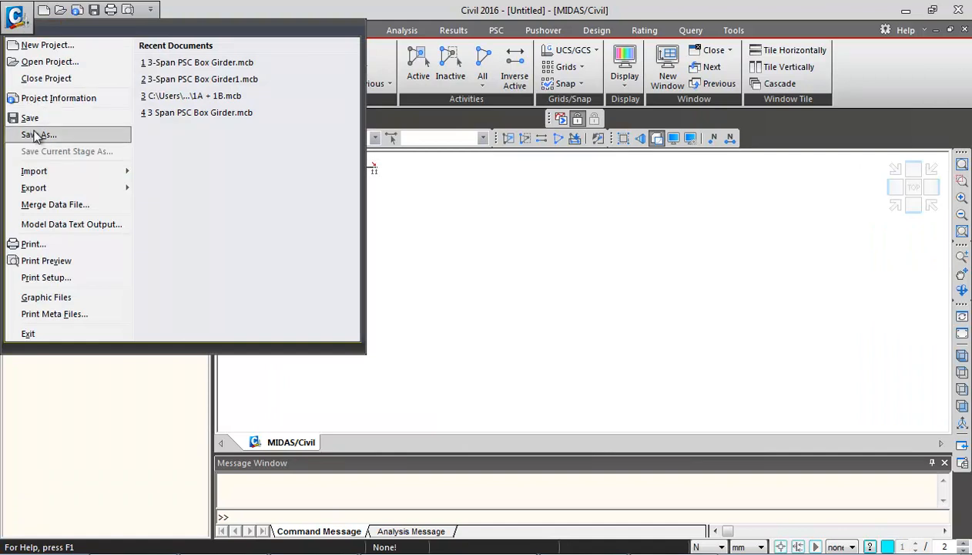
{"action": "mouse_move", "coordinate": [37, 138]}
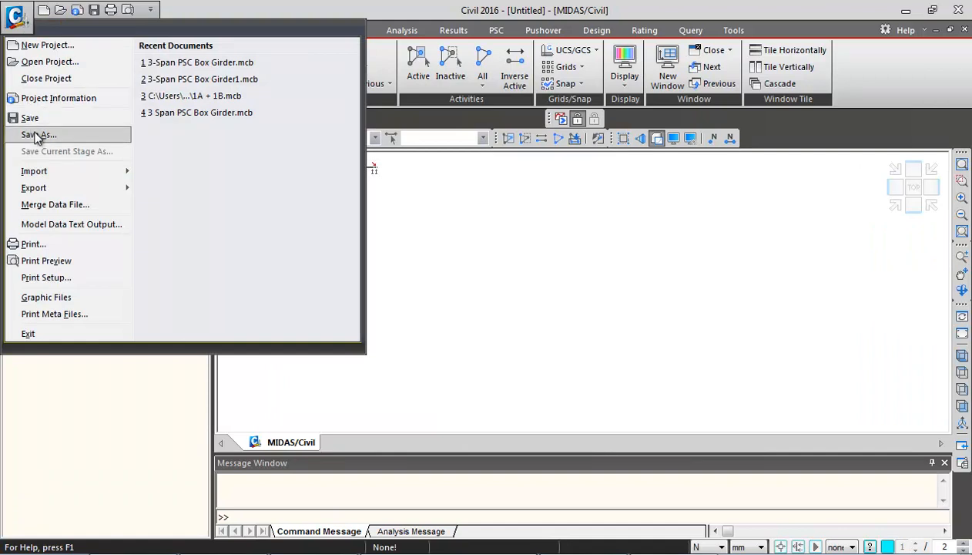
{"action": "left_click", "coordinate": [39, 134]}
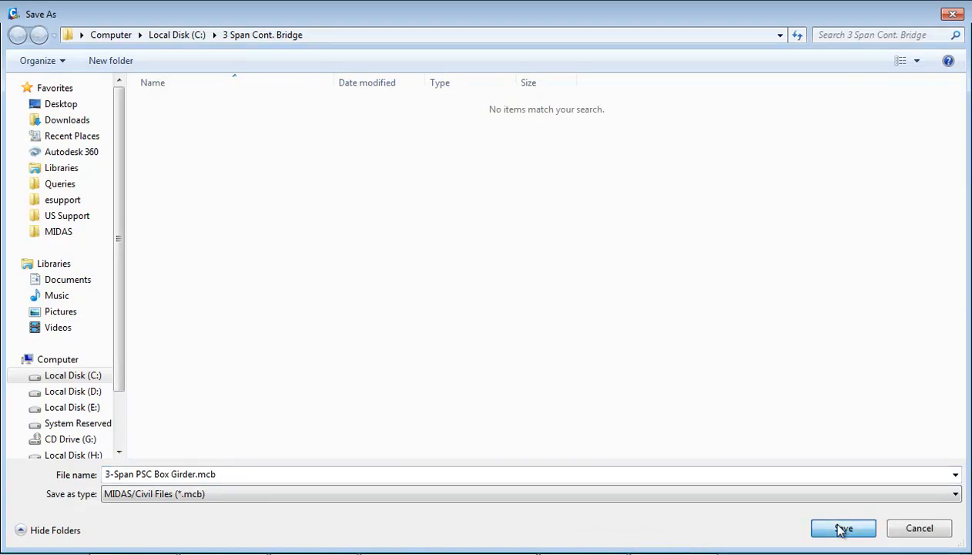
{"action": "left_click", "coordinate": [840, 527]}
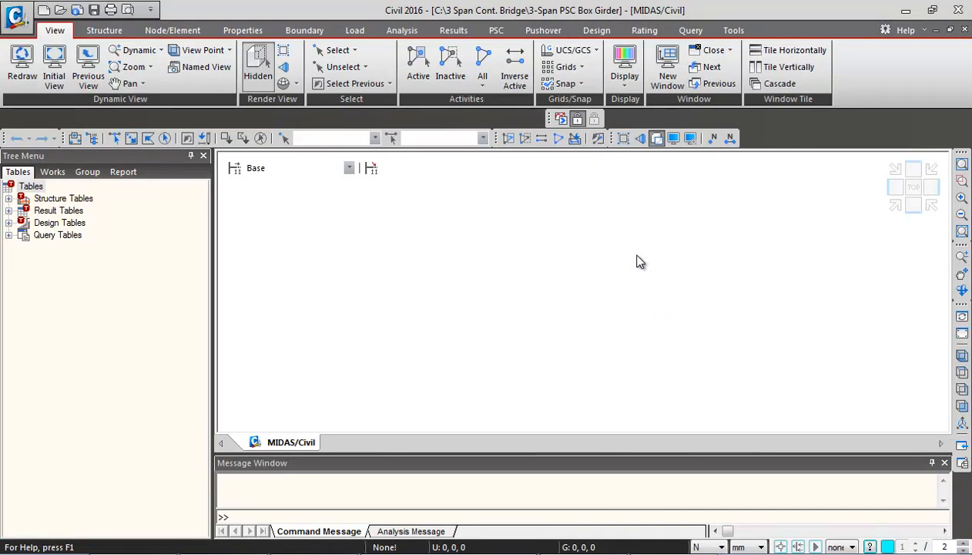
Switch model units to kN and m and bring up the Material Properties definitions
{"action": "left_click", "coordinate": [716, 545]}
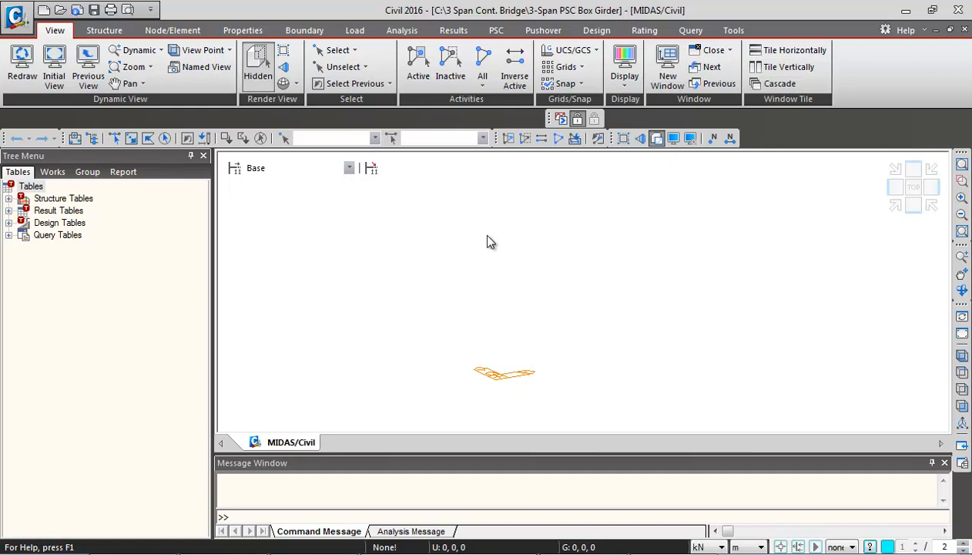
{"action": "left_click", "coordinate": [241, 31]}
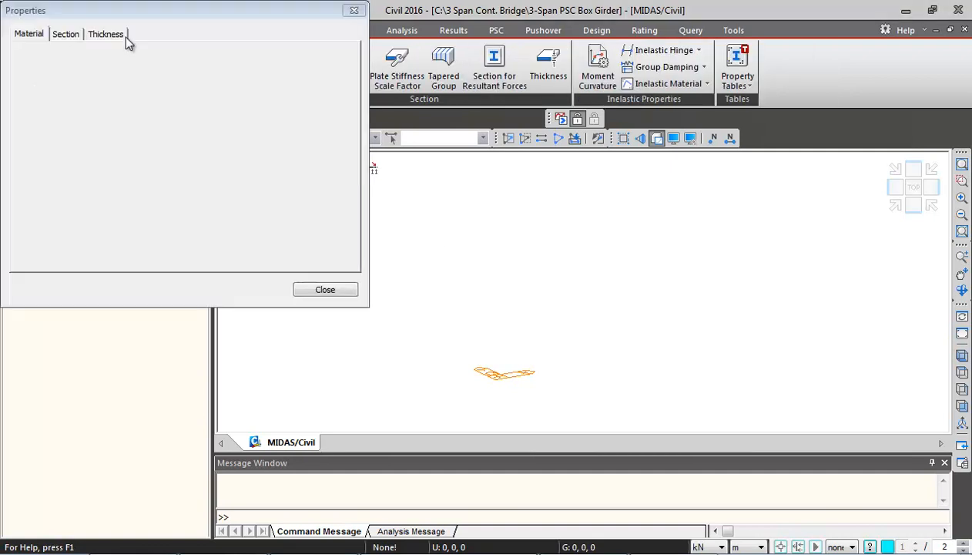
Add material 1 as concrete to IS(RC) standard with DB grade M50 and apply it
{"action": "left_click", "coordinate": [32, 34]}
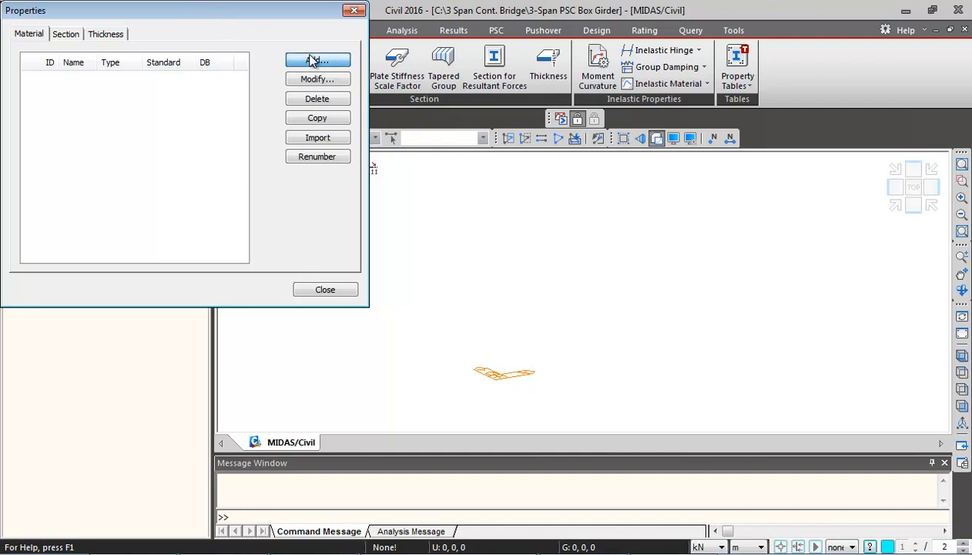
{"action": "left_click", "coordinate": [317, 60]}
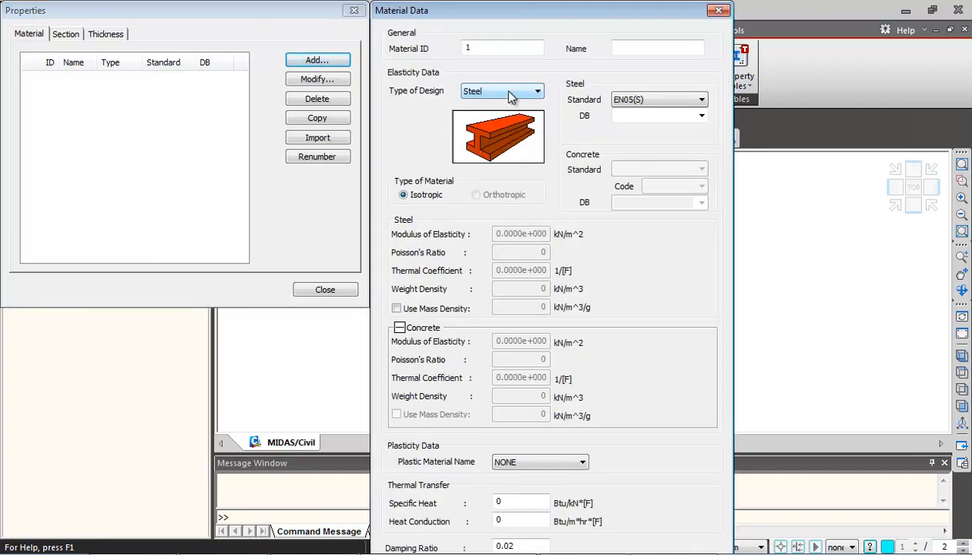
{"action": "left_click", "coordinate": [534, 91]}
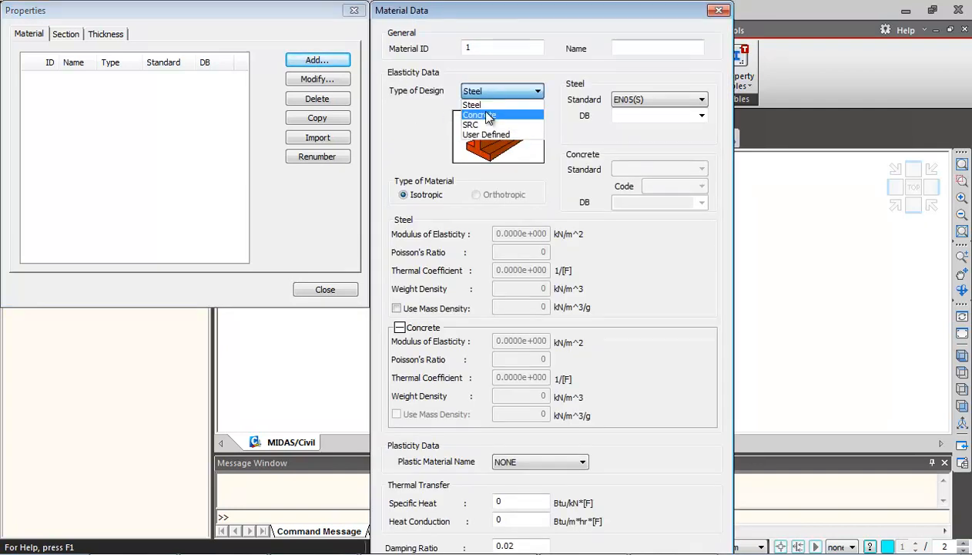
{"action": "left_click", "coordinate": [481, 114]}
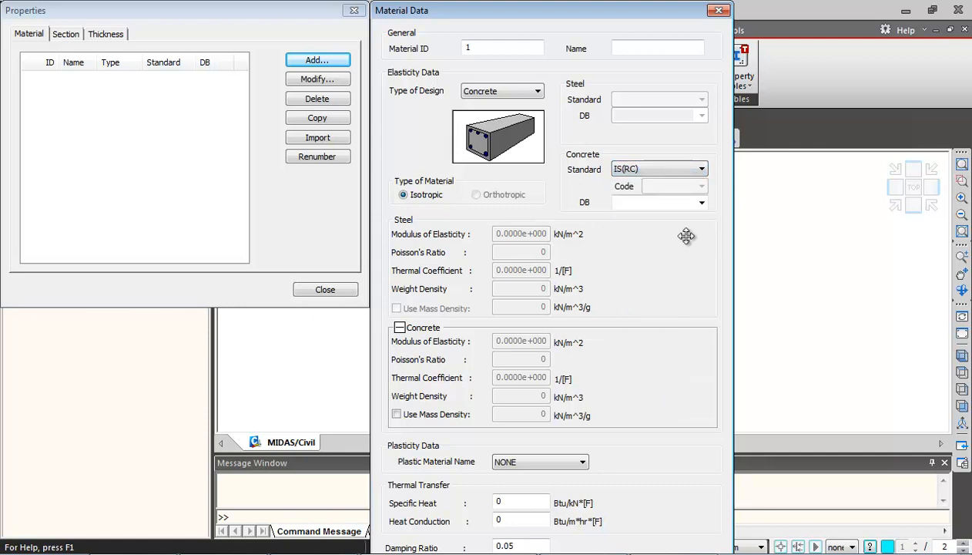
{"action": "left_click", "coordinate": [699, 201]}
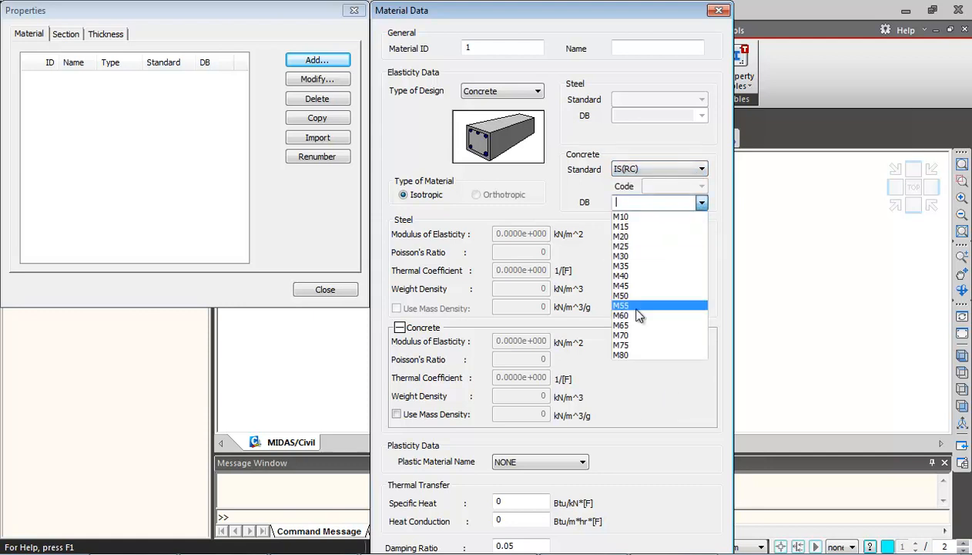
{"action": "left_click", "coordinate": [623, 295]}
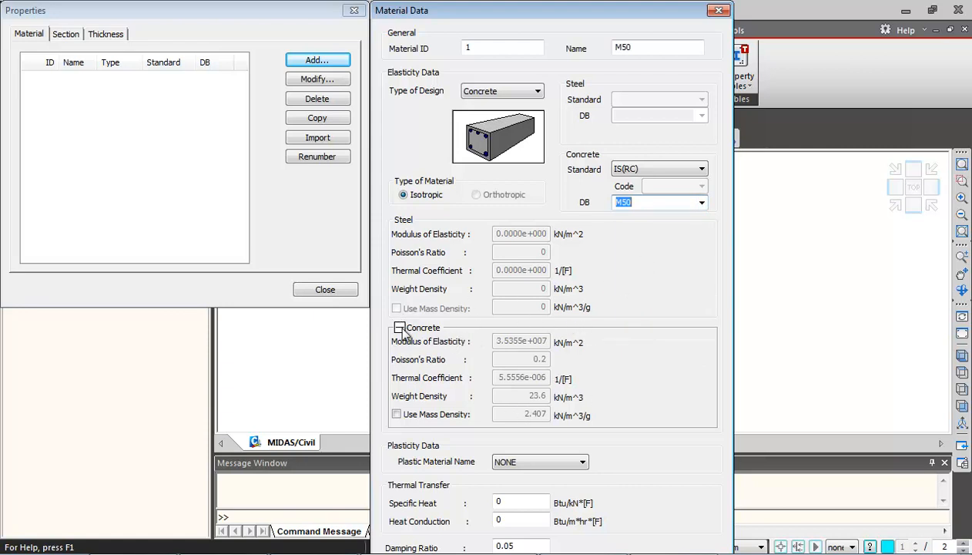
{"action": "left_click", "coordinate": [396, 327]}
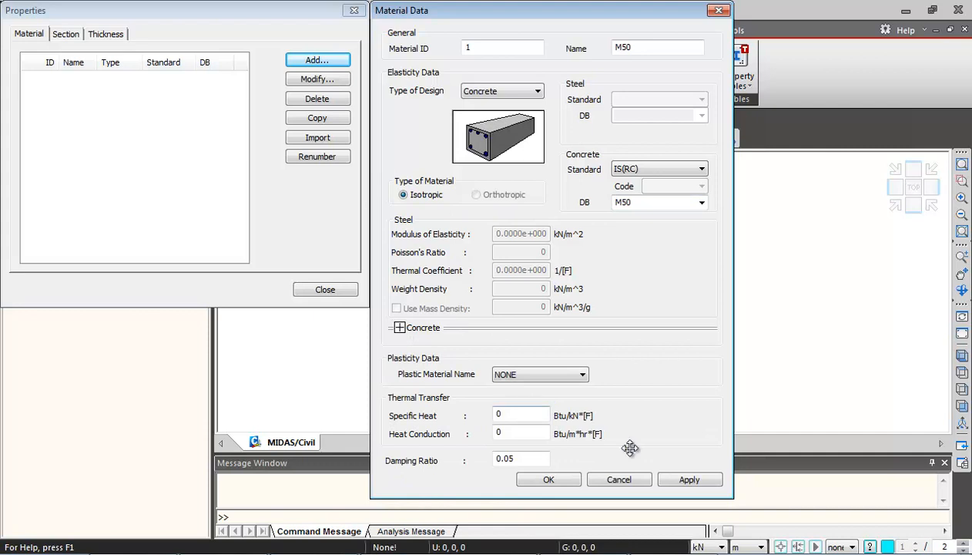
{"action": "left_click", "coordinate": [690, 479]}
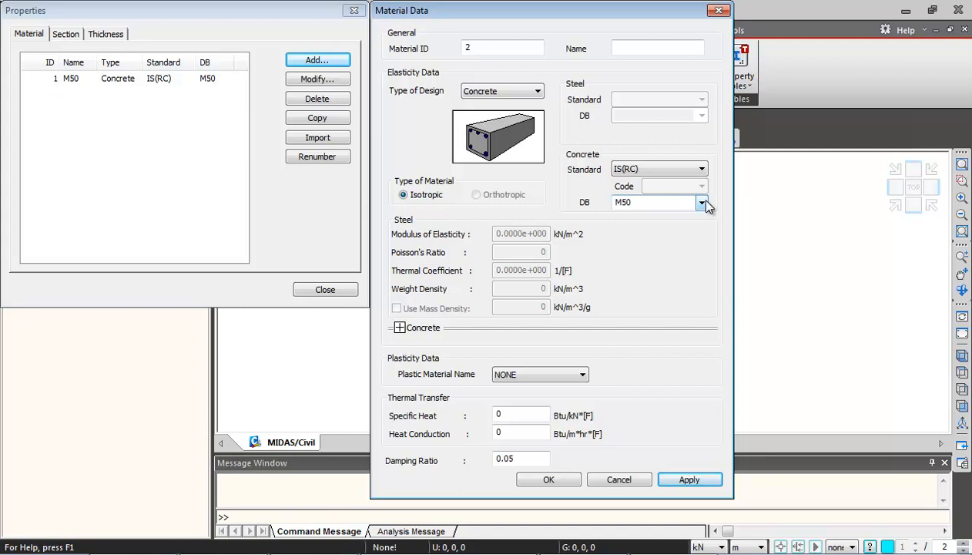
Apply material 2 as M40 concrete, then set material 3's concrete standard to None
{"action": "left_click", "coordinate": [701, 204]}
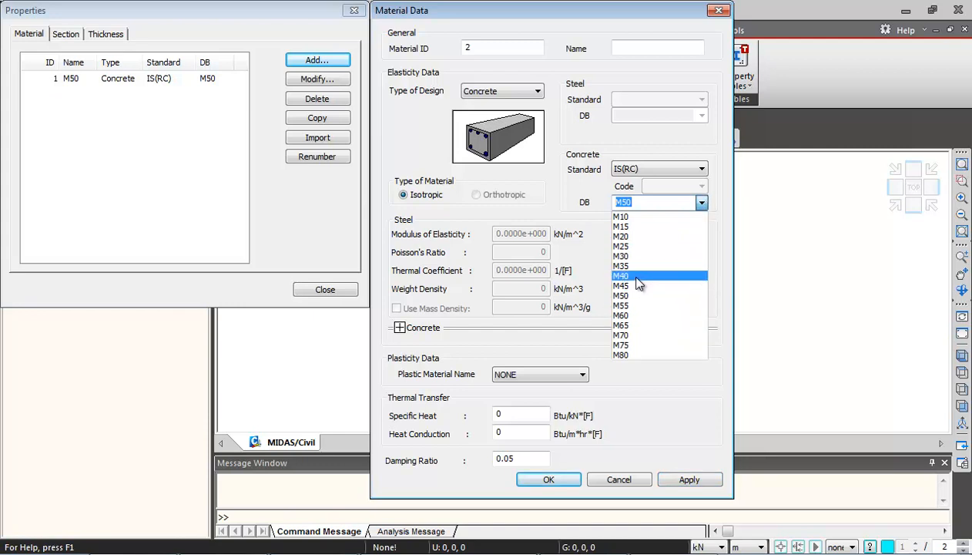
{"action": "left_click", "coordinate": [623, 274]}
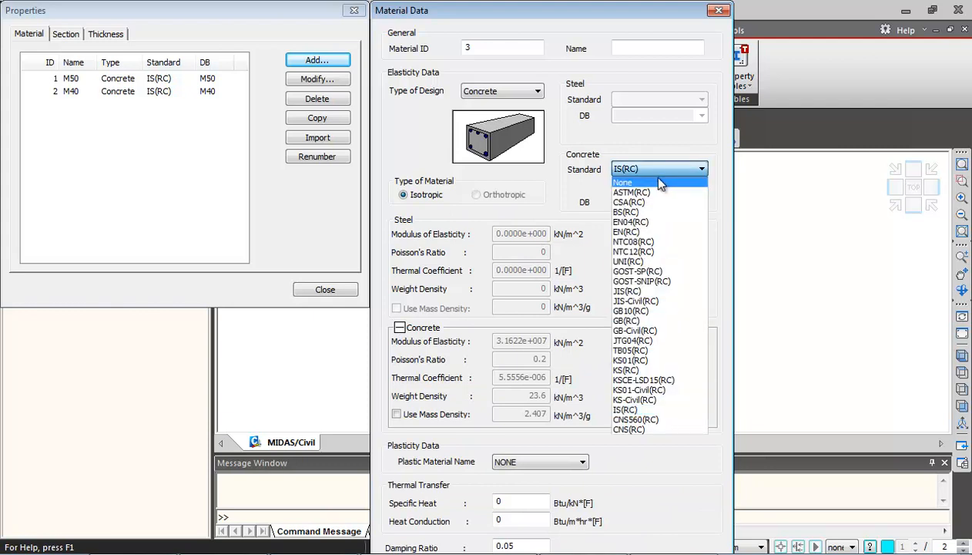
{"action": "left_click", "coordinate": [623, 181]}
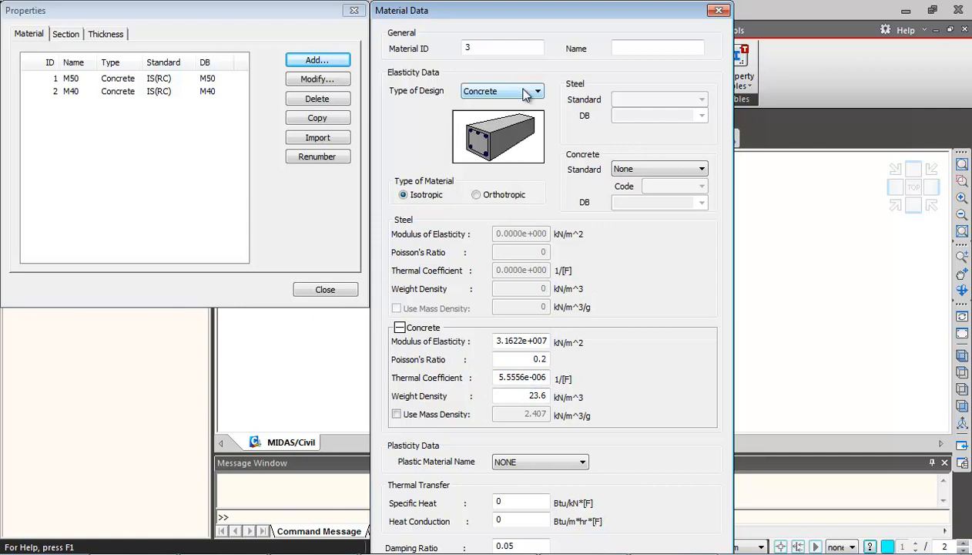
{"action": "left_click", "coordinate": [542, 91]}
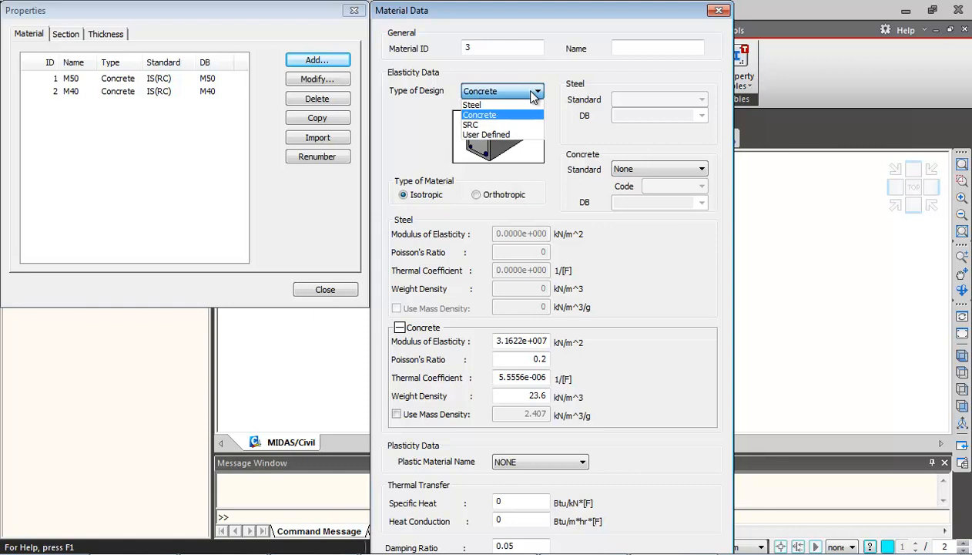
{"action": "mouse_move", "coordinate": [497, 105]}
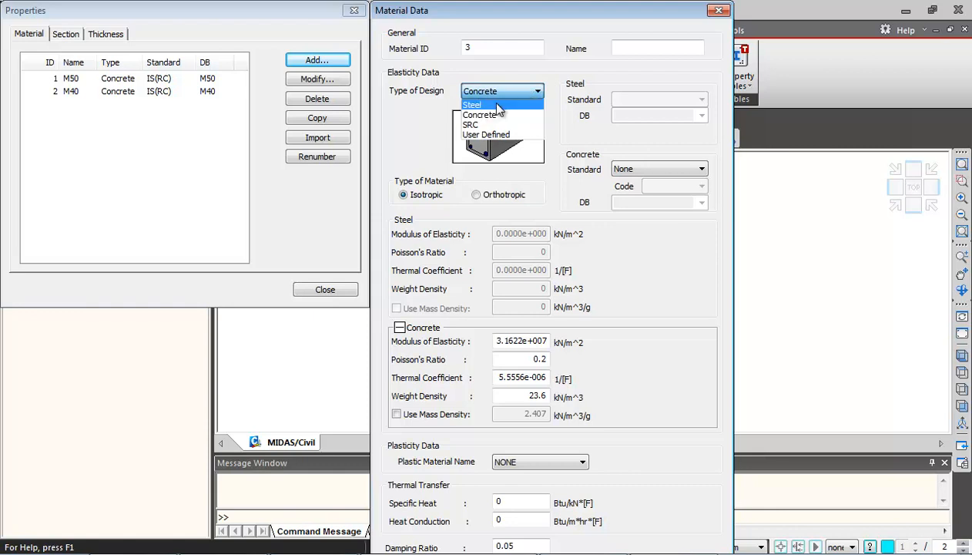
Define material 3 as steel to IS(S) grade Fe540, named Tendon, and confirm it
{"action": "left_click", "coordinate": [473, 105]}
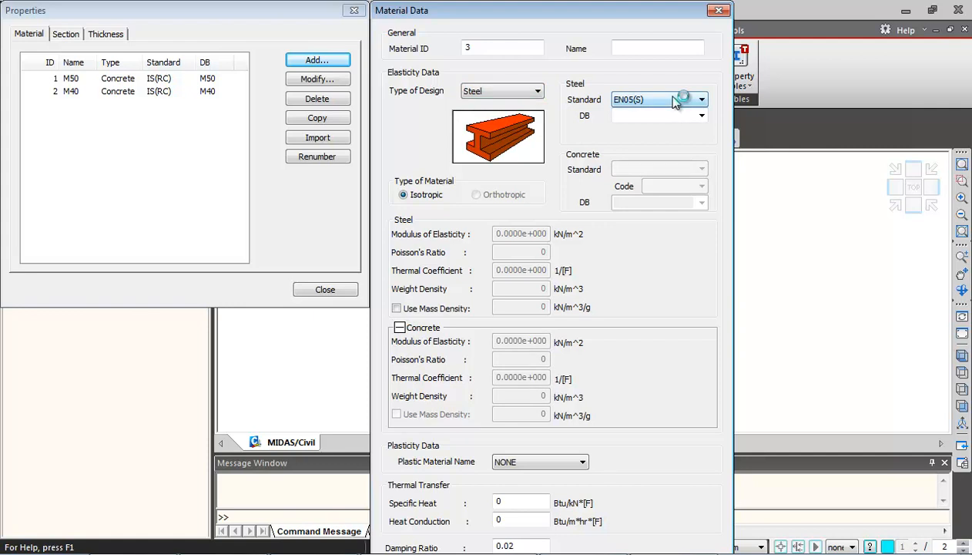
{"action": "left_click", "coordinate": [699, 98]}
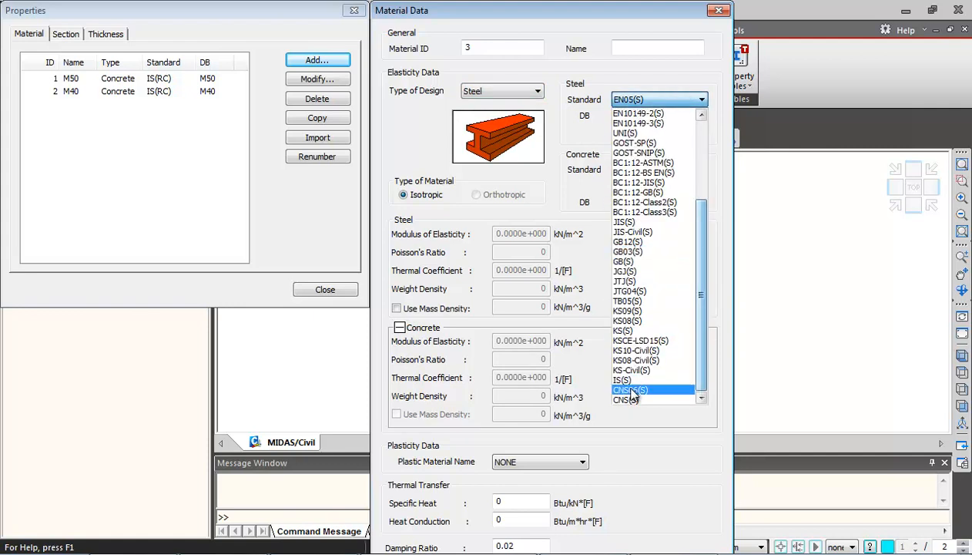
{"action": "left_click", "coordinate": [619, 379]}
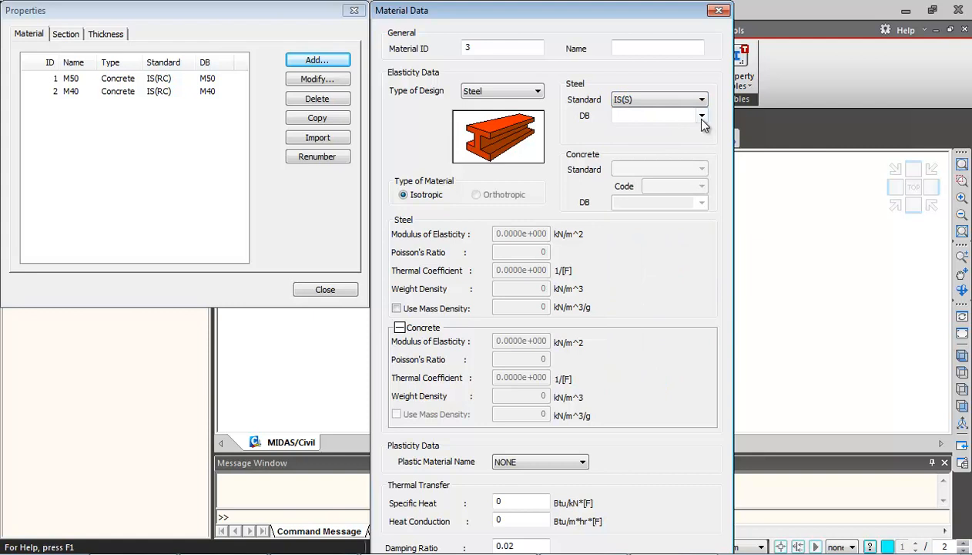
{"action": "left_click", "coordinate": [701, 116]}
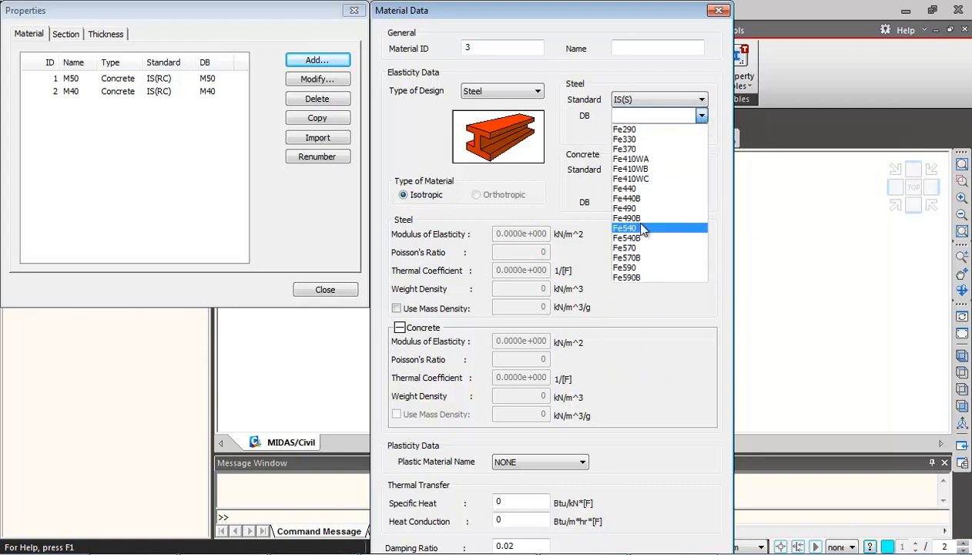
{"action": "left_click", "coordinate": [626, 228]}
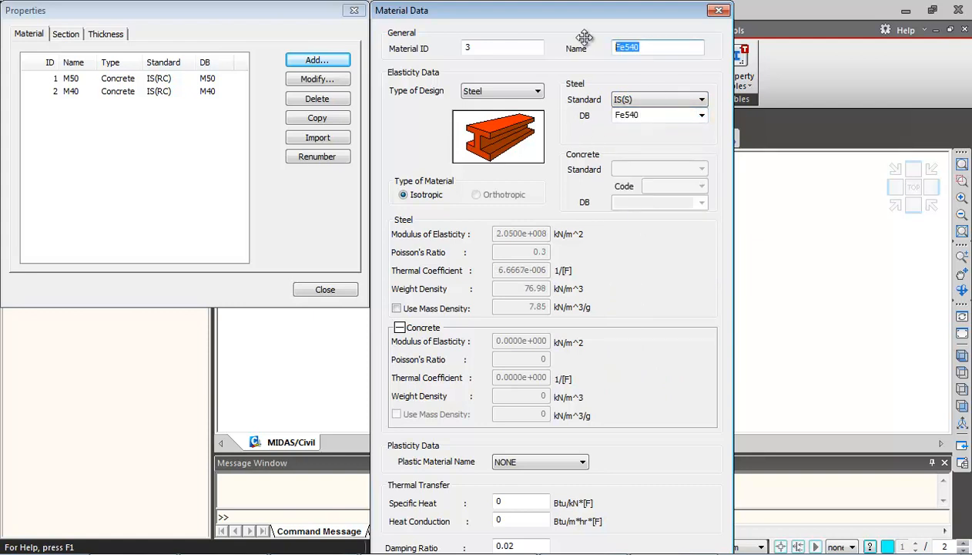
{"action": "type", "text": "Tendon"}
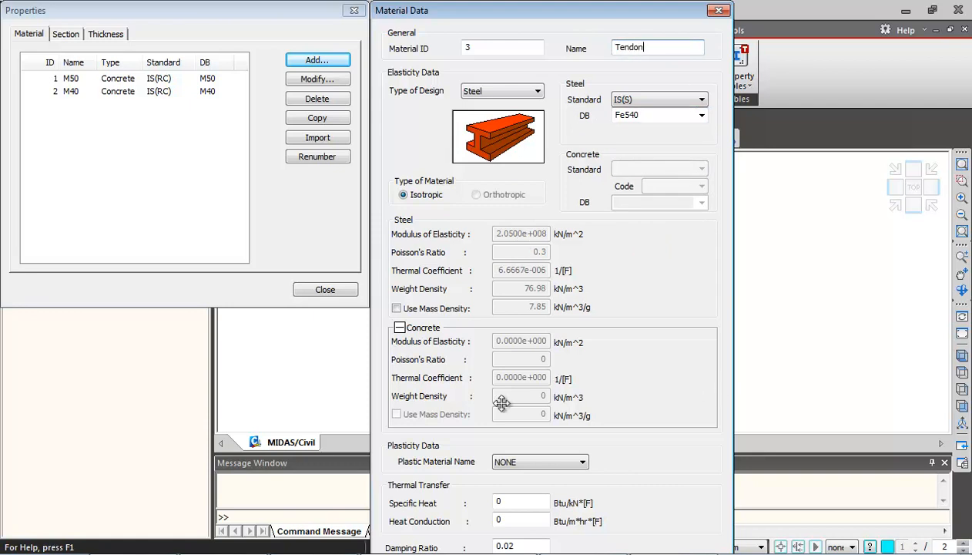
{"action": "left_click", "coordinate": [394, 327]}
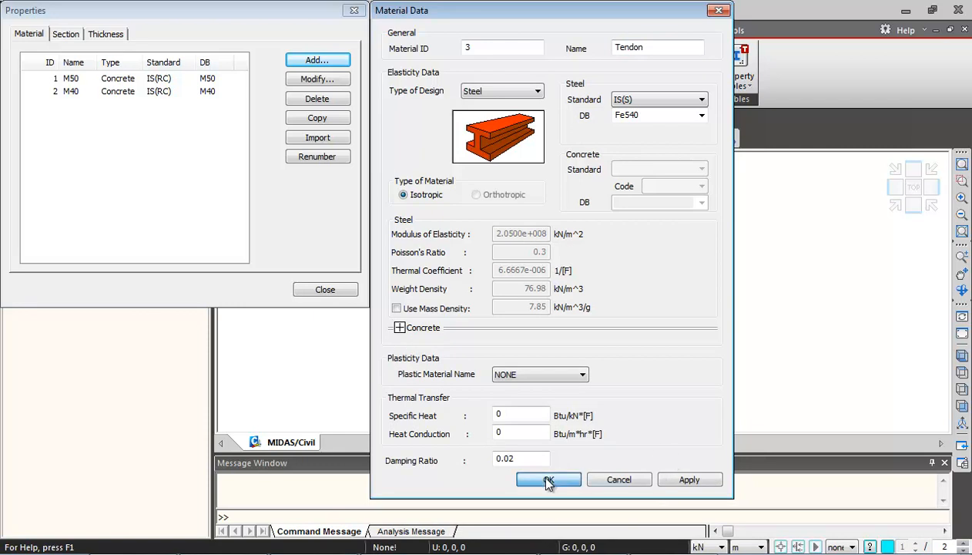
{"action": "left_click", "coordinate": [548, 479]}
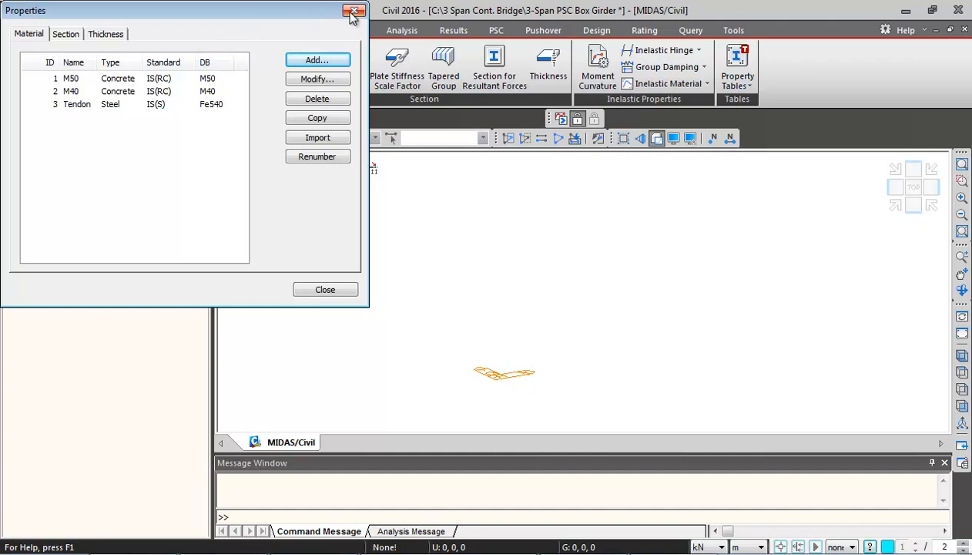
Close the material properties list and show the Creep/Shrinkage time-dependent materials
{"action": "left_click", "coordinate": [348, 11]}
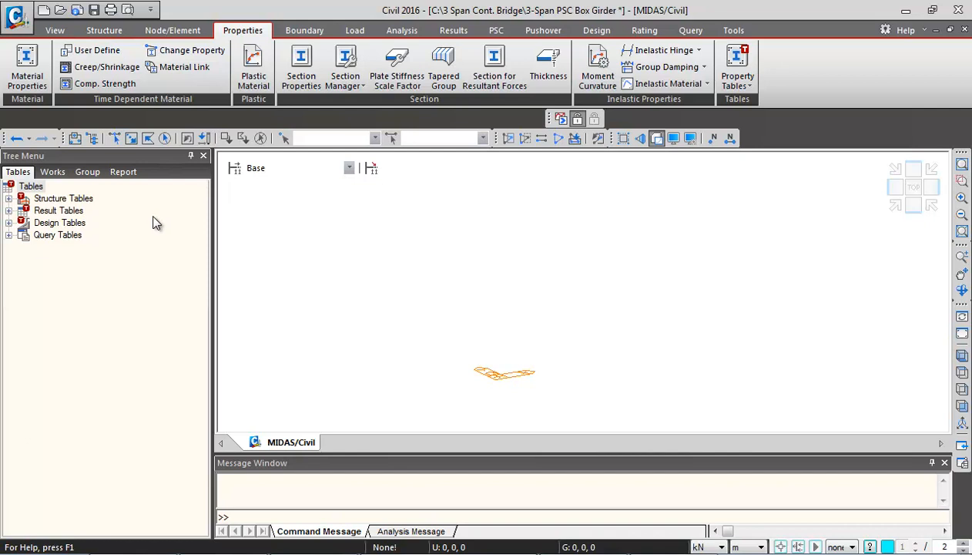
{"action": "mouse_move", "coordinate": [136, 199]}
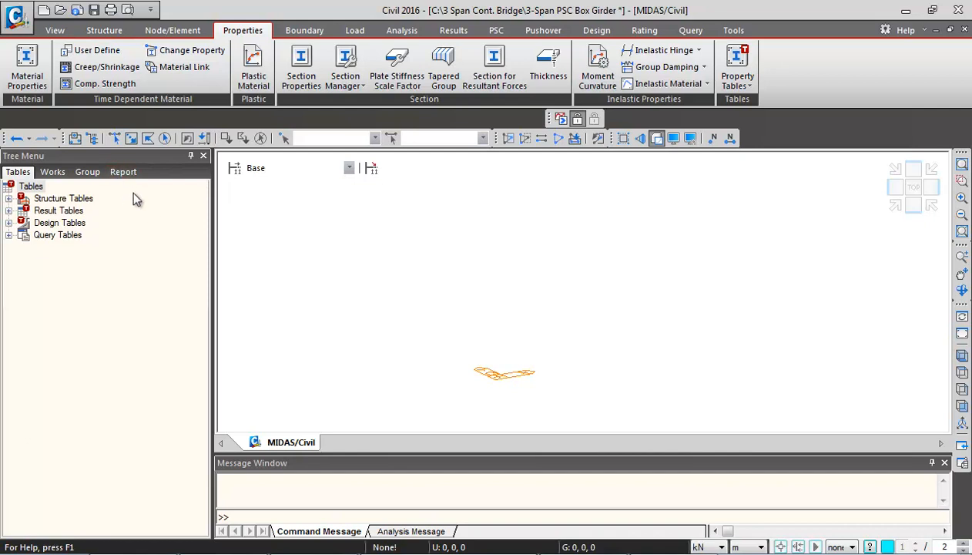
{"action": "mouse_move", "coordinate": [153, 191]}
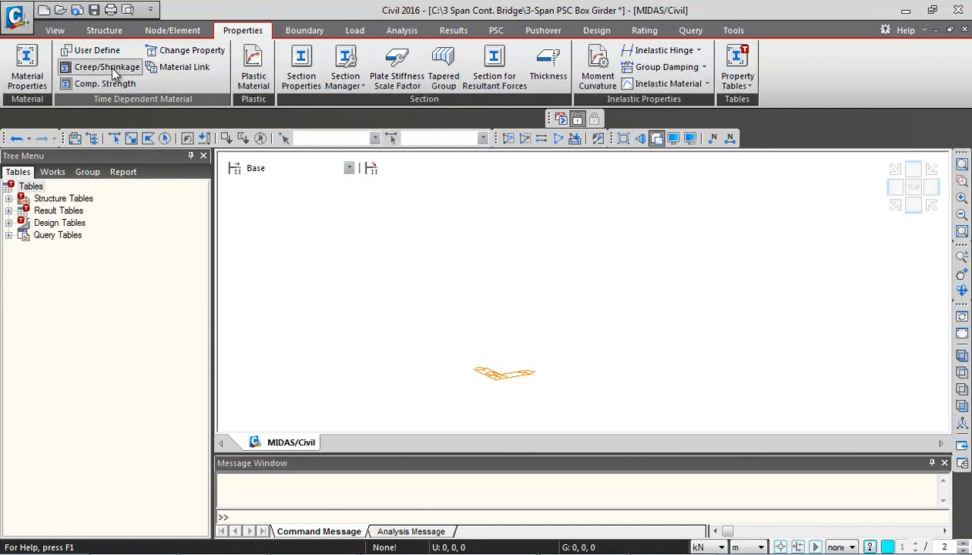
{"action": "left_click", "coordinate": [105, 71]}
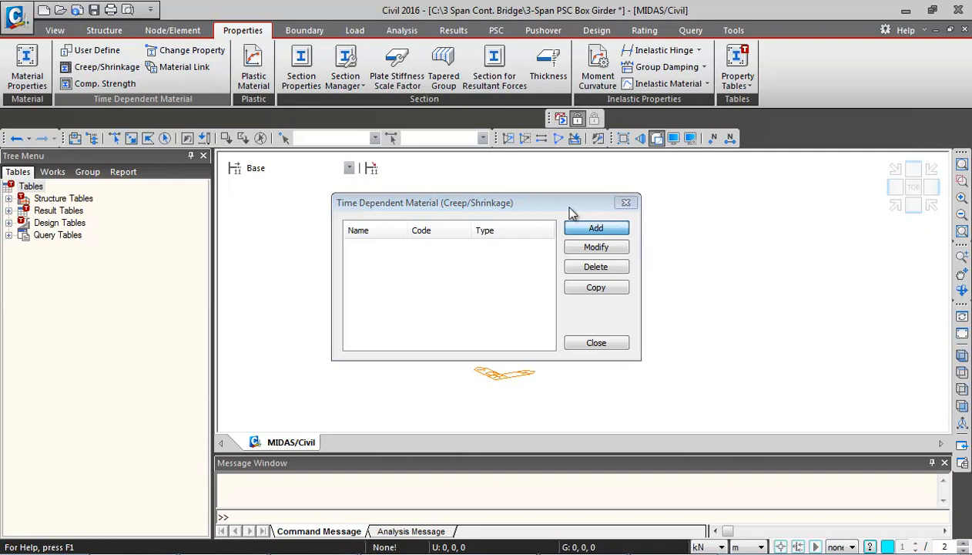
Begin a new creep/shrinkage definition, defaulting to the CEB-FIP(2010) code
{"action": "left_click", "coordinate": [595, 228]}
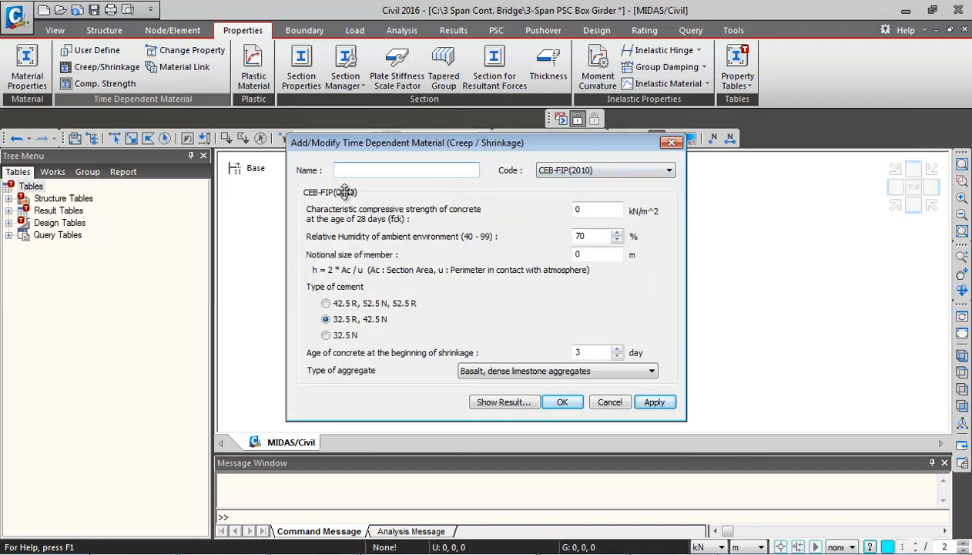
{"action": "mouse_move", "coordinate": [638, 242]}
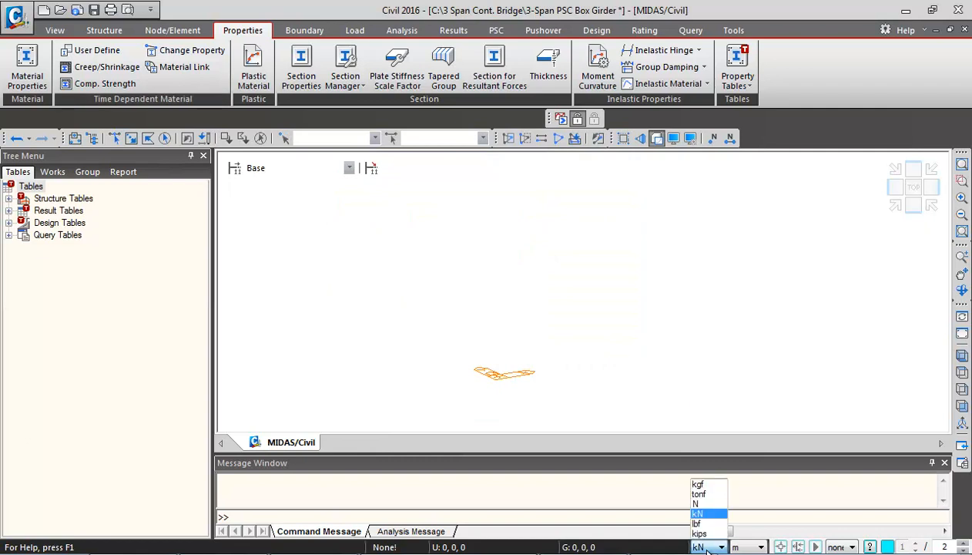
{"action": "mouse_move", "coordinate": [697, 504]}
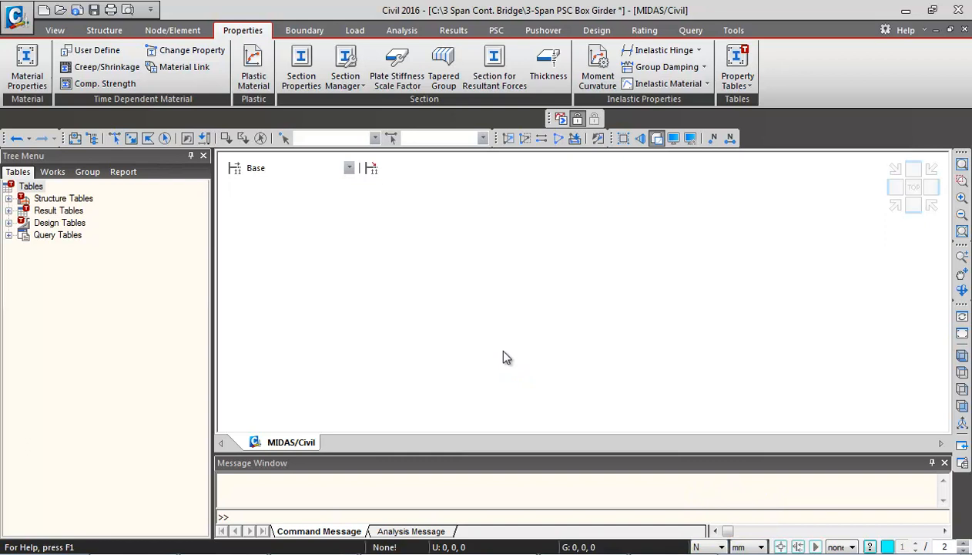
{"action": "mouse_move", "coordinate": [100, 74]}
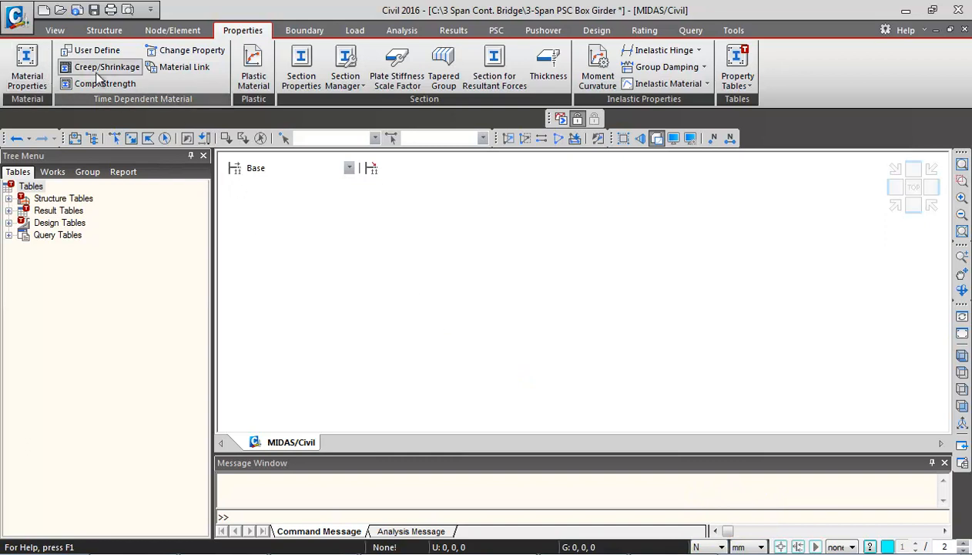
Reopen the empty creep/shrinkage material list with units now N and mm
{"action": "left_click", "coordinate": [108, 68]}
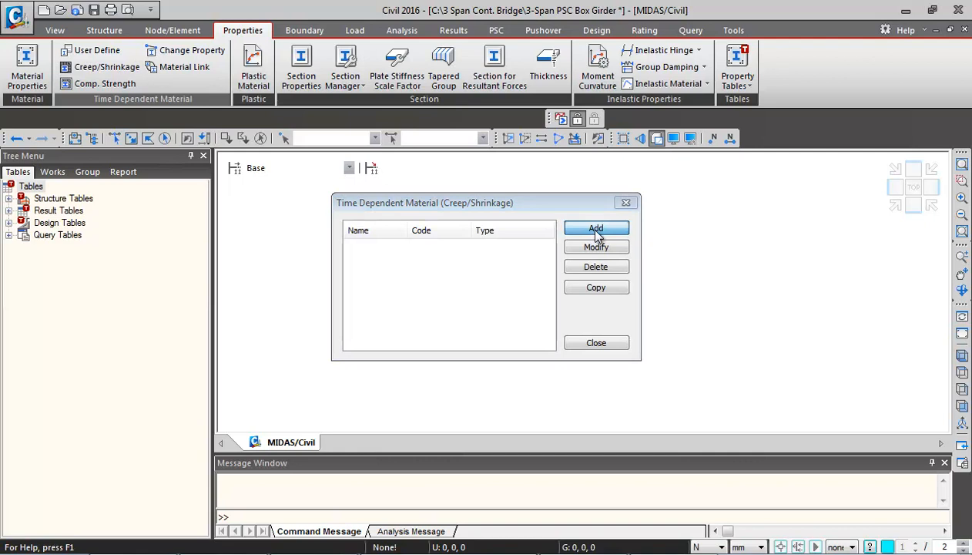
Define M50 C&S to INDIA (IRC:112-2011) with fck 50 N/mm² and notional size 1000 mm
{"action": "left_click", "coordinate": [594, 228]}
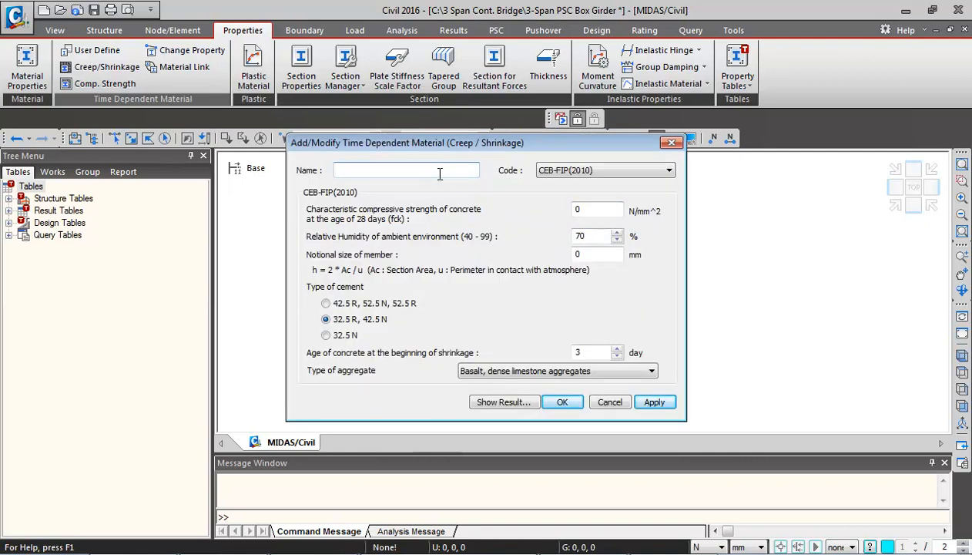
{"action": "type", "text": "M50 C&S"}
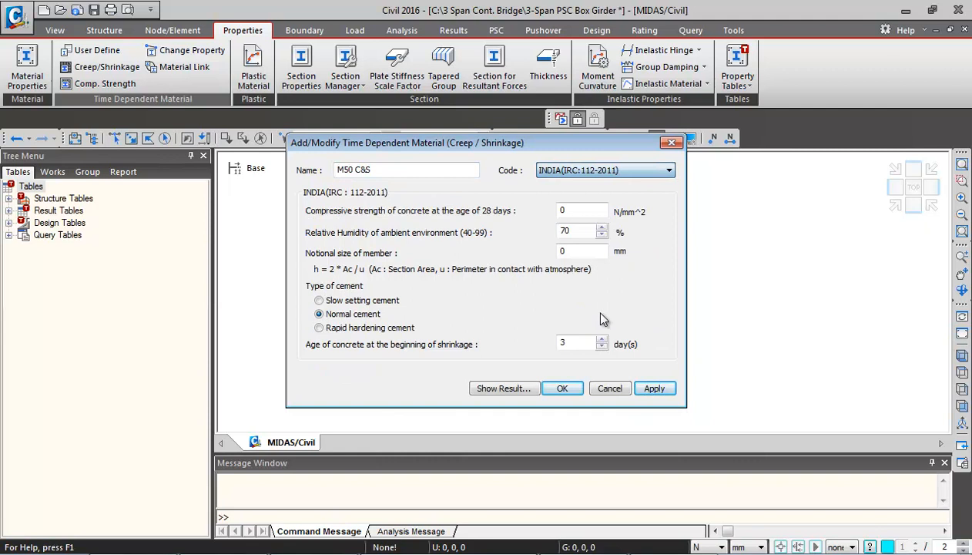
{"action": "left_click", "coordinate": [582, 209]}
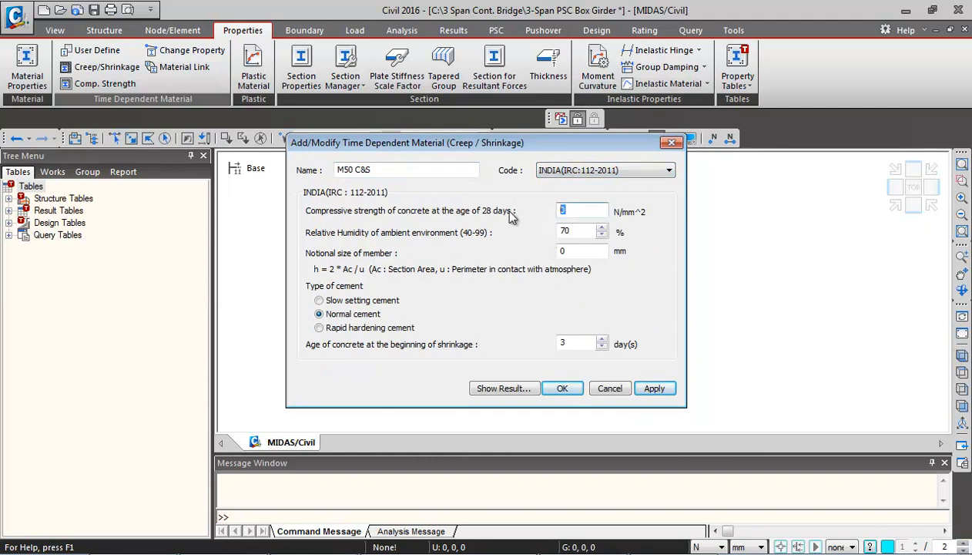
{"action": "mouse_move", "coordinate": [531, 311]}
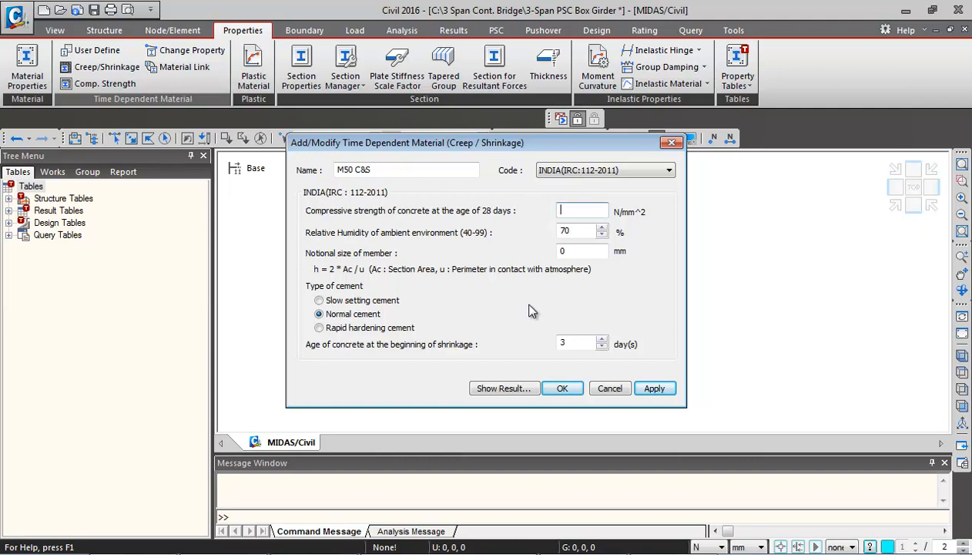
{"action": "type", "text": "50"}
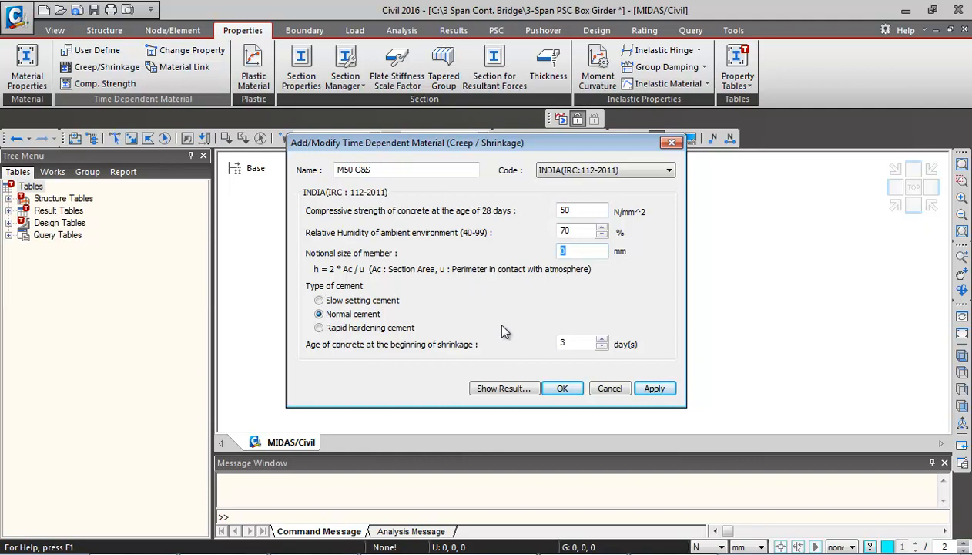
{"action": "type", "text": "1000"}
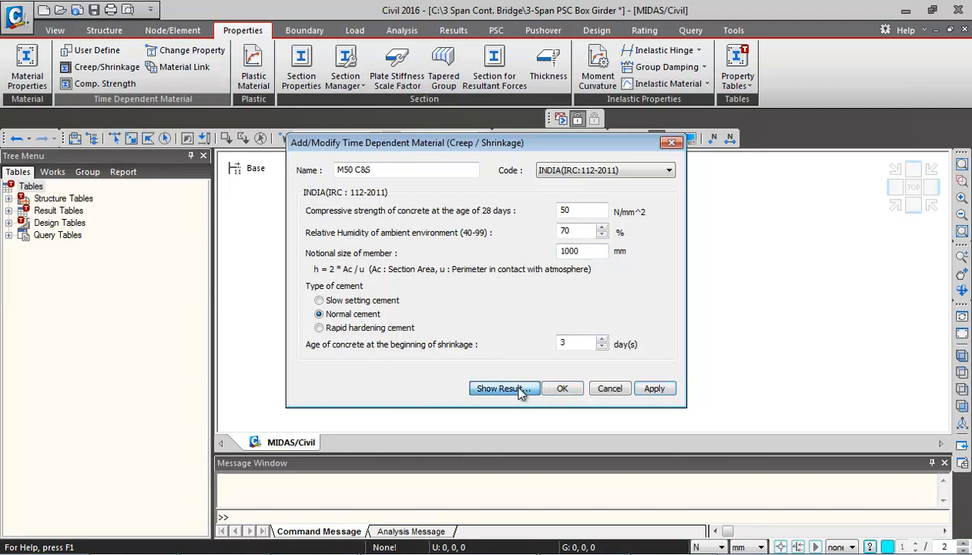
{"action": "left_click", "coordinate": [503, 388]}
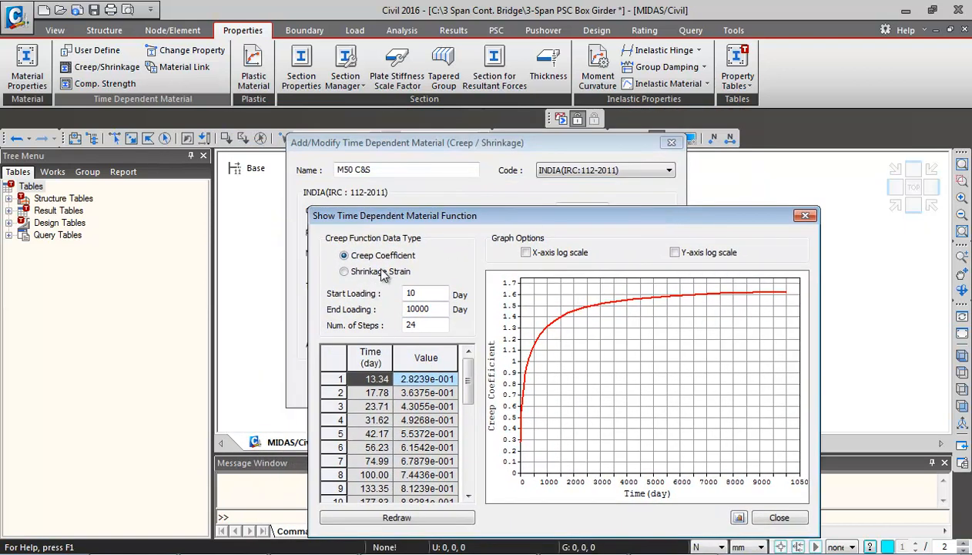
{"action": "left_click", "coordinate": [344, 271]}
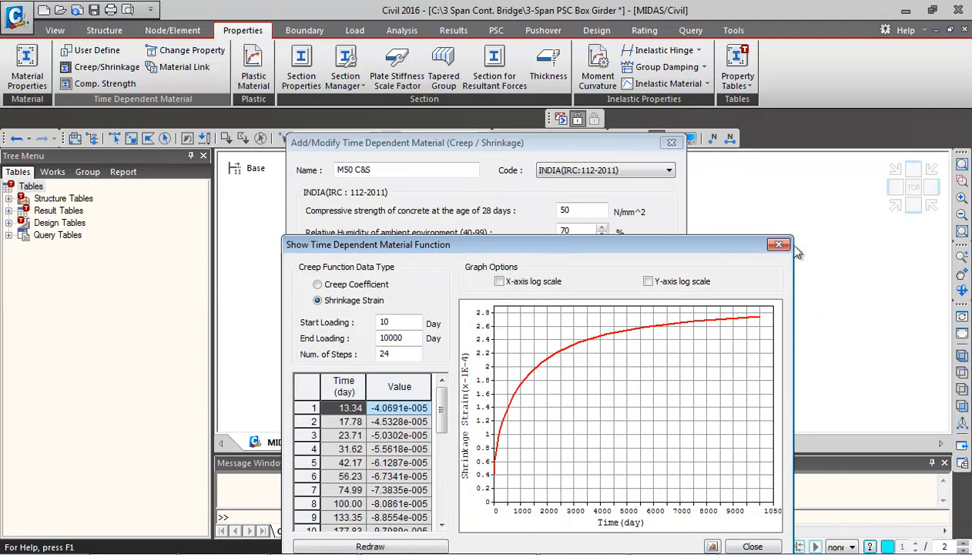
{"action": "left_click", "coordinate": [778, 243]}
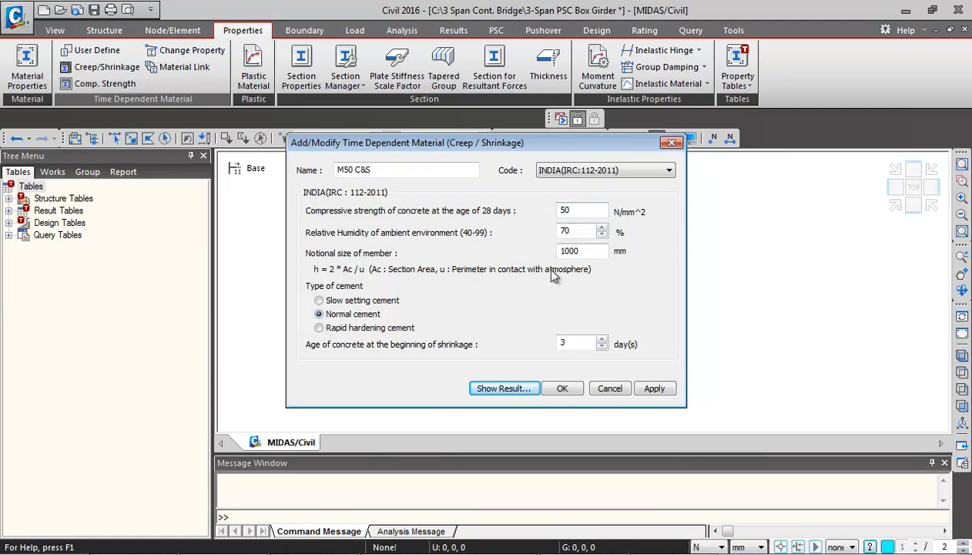
{"action": "mouse_move", "coordinate": [604, 247]}
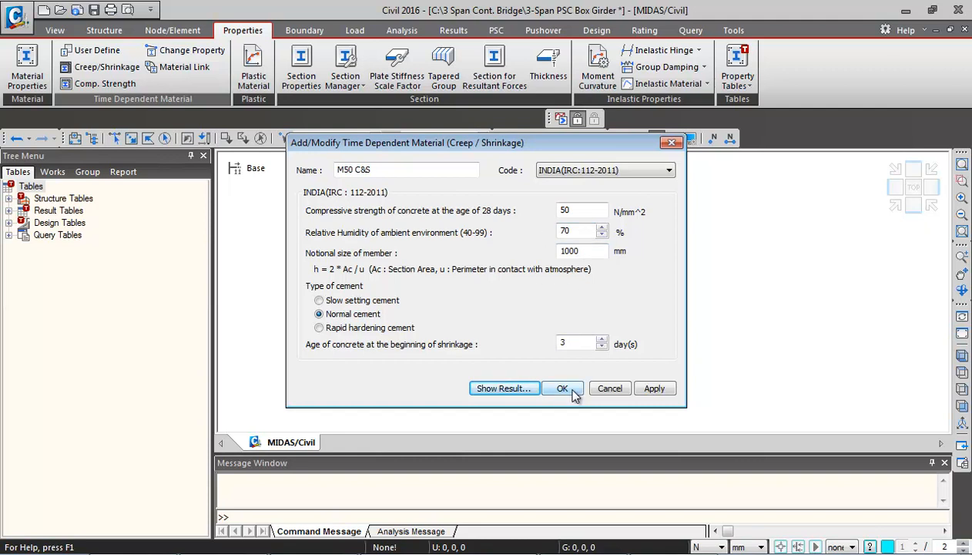
Save the M50 C&S creep/shrinkage material and close its material list
{"action": "left_click", "coordinate": [563, 388]}
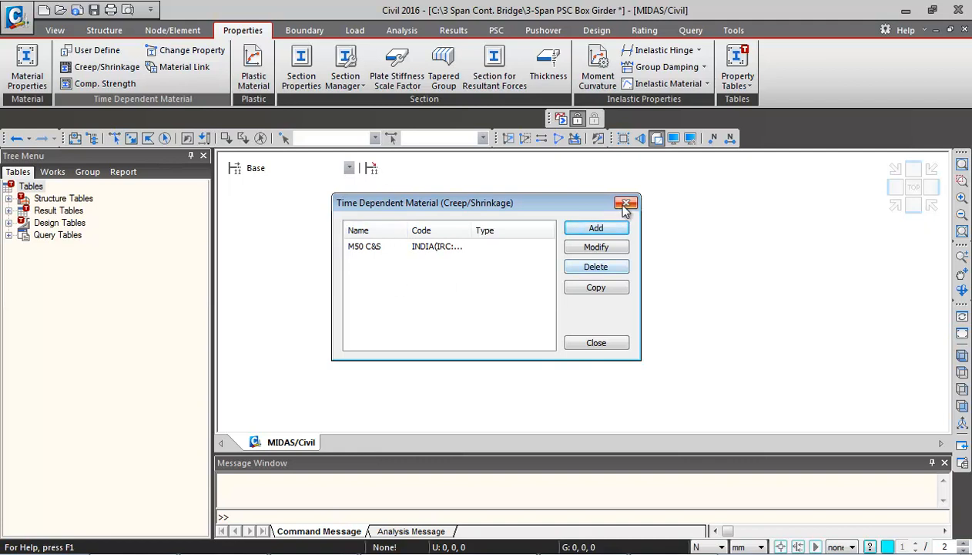
{"action": "left_click", "coordinate": [626, 203]}
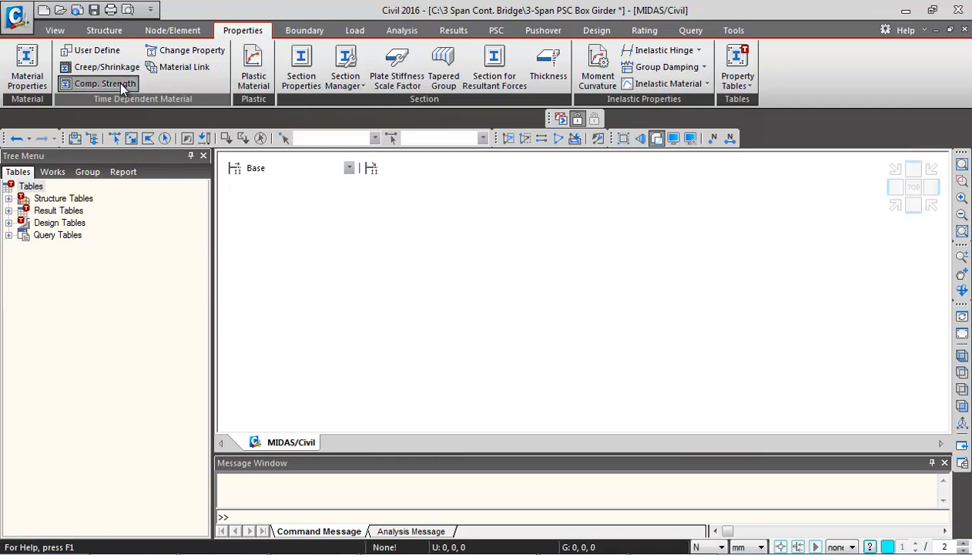
Start a new compressive-strength property named M50 Comp using the INDIA(IRC:112-2011) code
{"action": "left_click", "coordinate": [105, 83]}
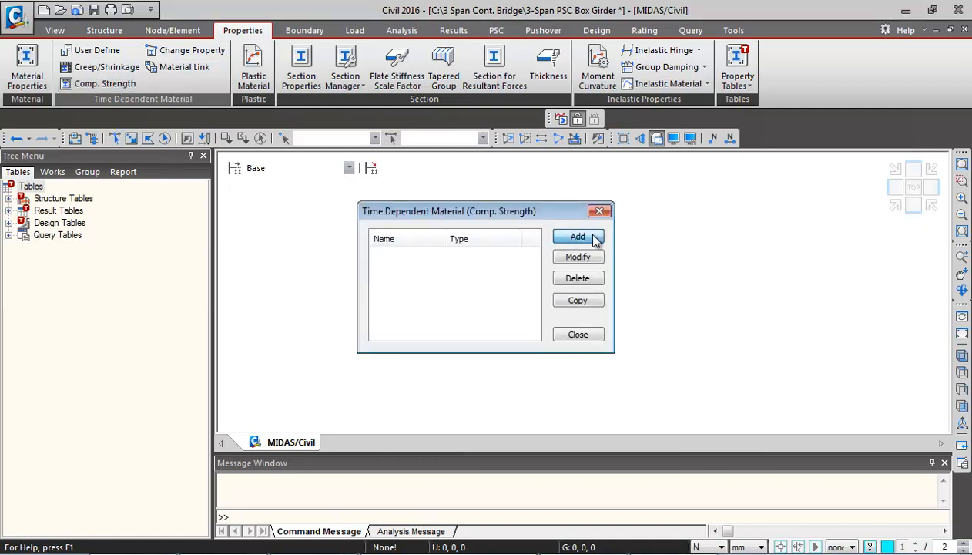
{"action": "left_click", "coordinate": [578, 238]}
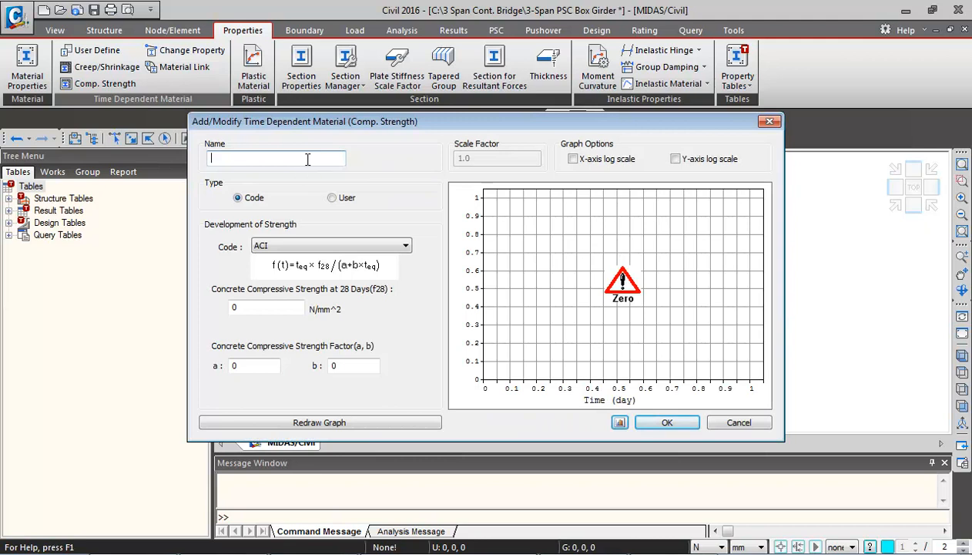
{"action": "type", "text": "M50 Comp"}
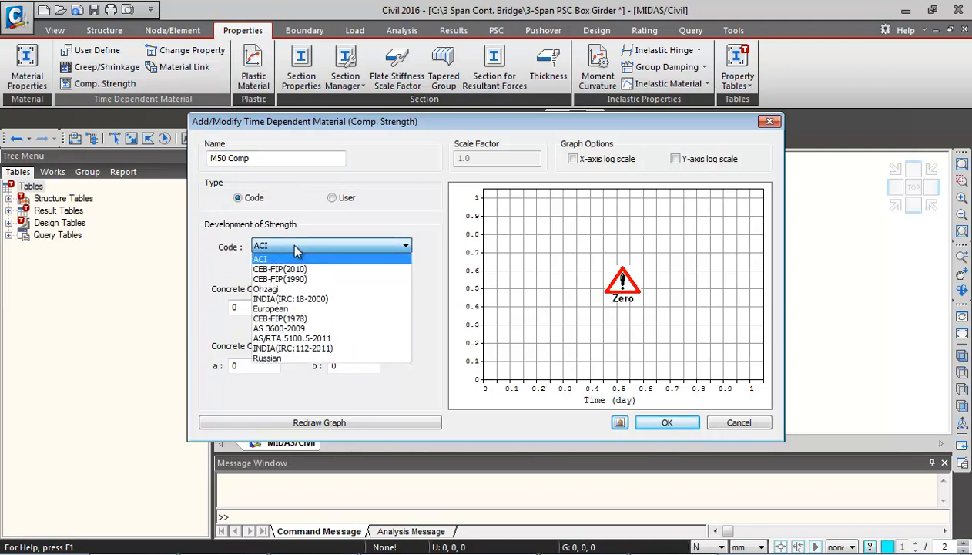
{"action": "left_click", "coordinate": [308, 348]}
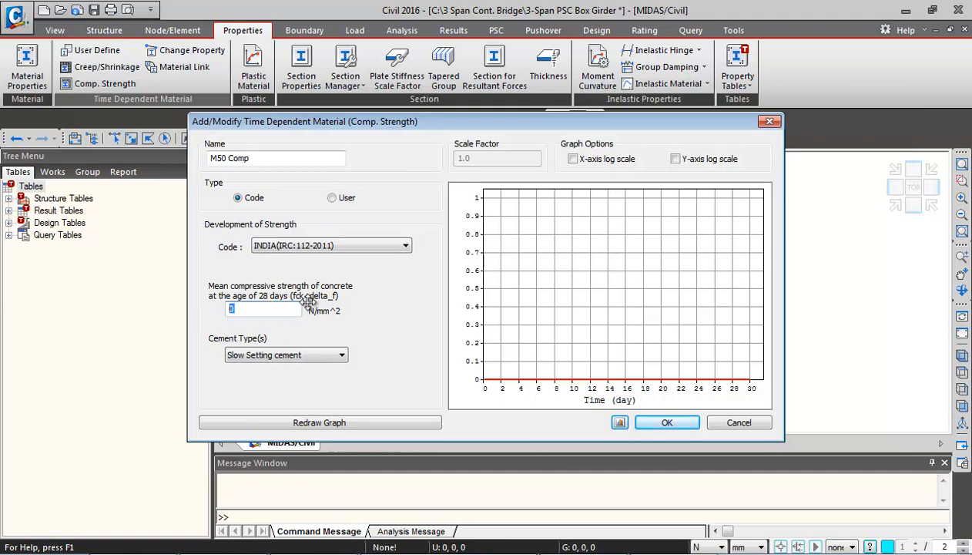
{"action": "mouse_move", "coordinate": [297, 331]}
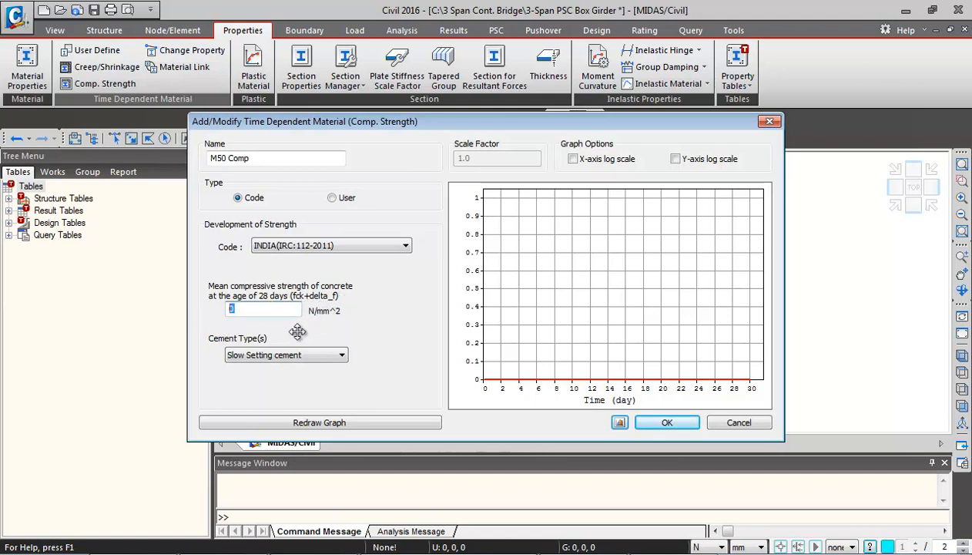
{"action": "mouse_move", "coordinate": [189, 238]}
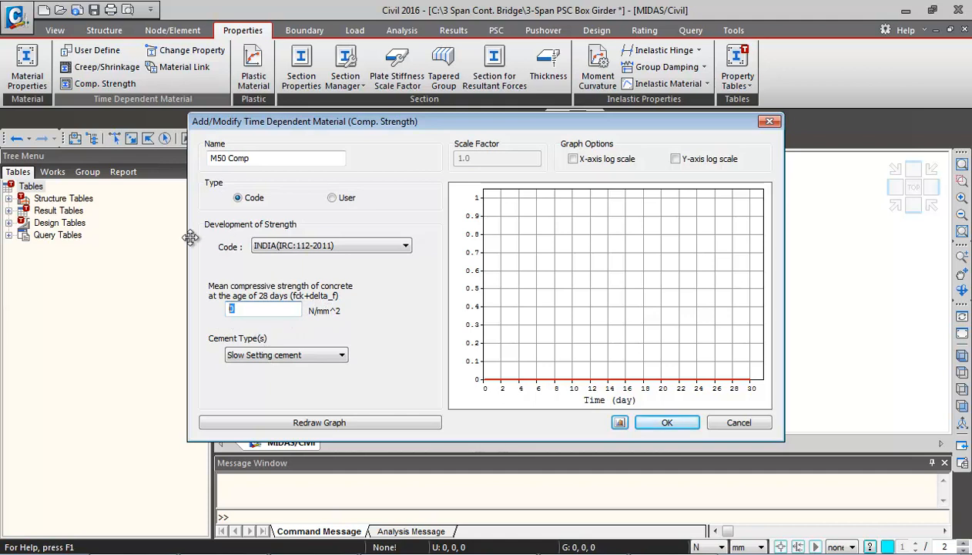
Enter 60 N/mm^2 characteristic strength and choose normal cement type
{"action": "type", "text": "6"}
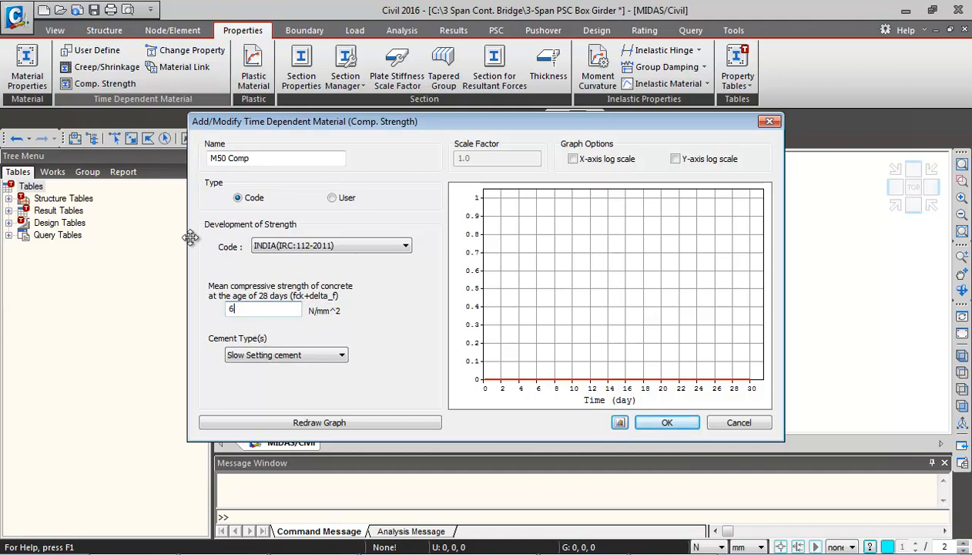
{"action": "left_click", "coordinate": [348, 355]}
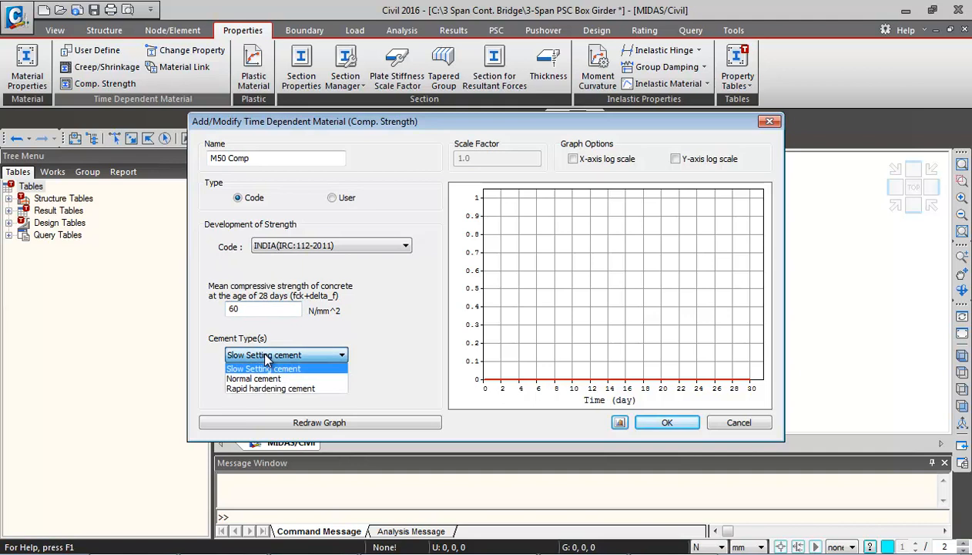
{"action": "left_click", "coordinate": [252, 379]}
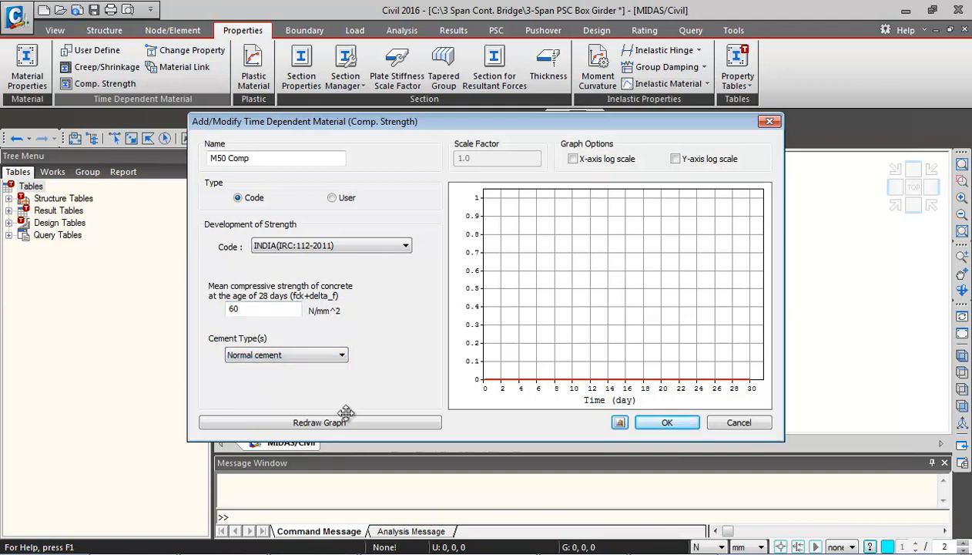
Redraw the M50 Comp strength curve, save it, and review the defined materials list
{"action": "left_click", "coordinate": [318, 422]}
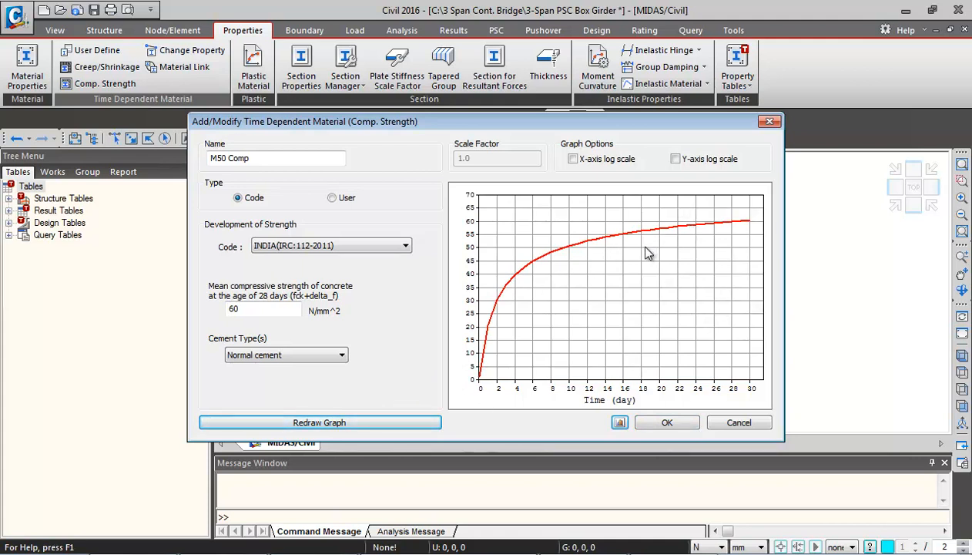
{"action": "left_click", "coordinate": [665, 422]}
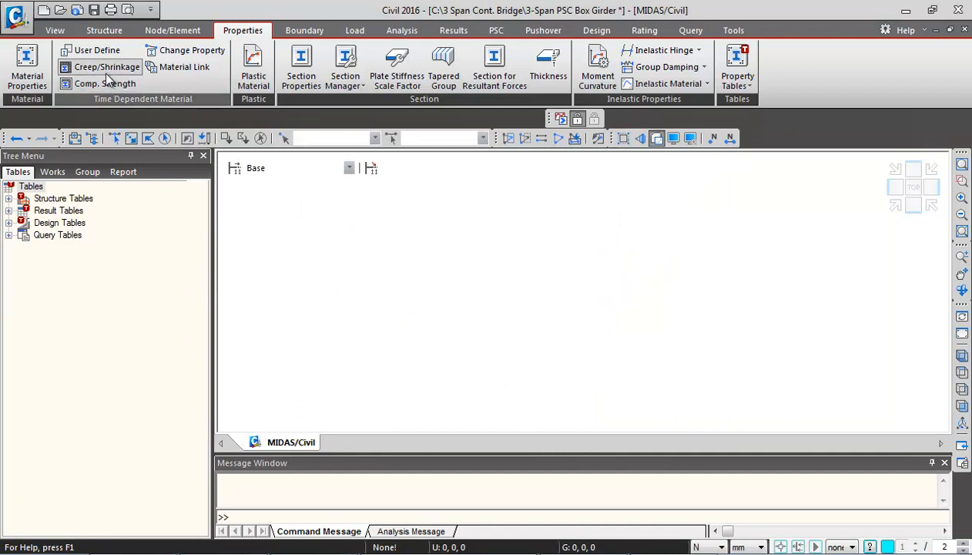
{"action": "left_click", "coordinate": [25, 65]}
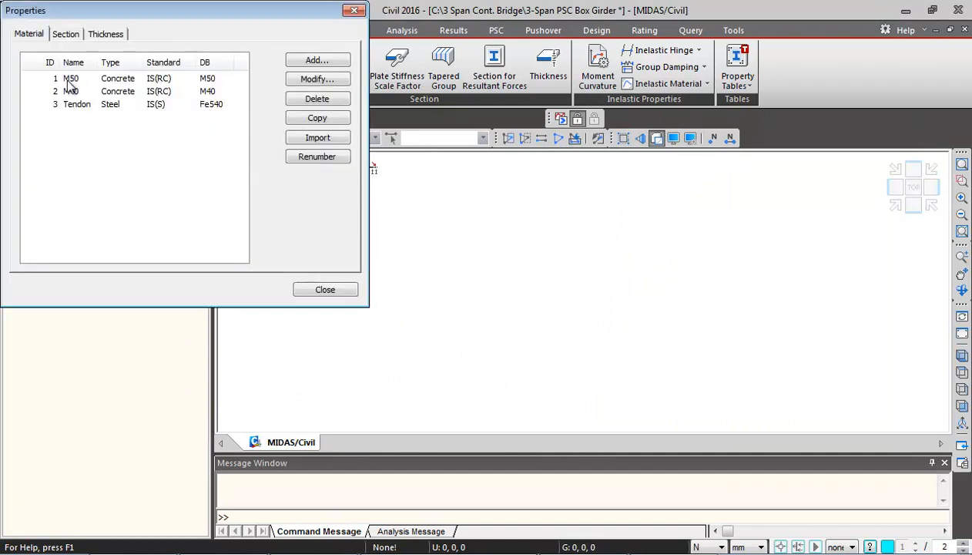
{"action": "left_click", "coordinate": [325, 289]}
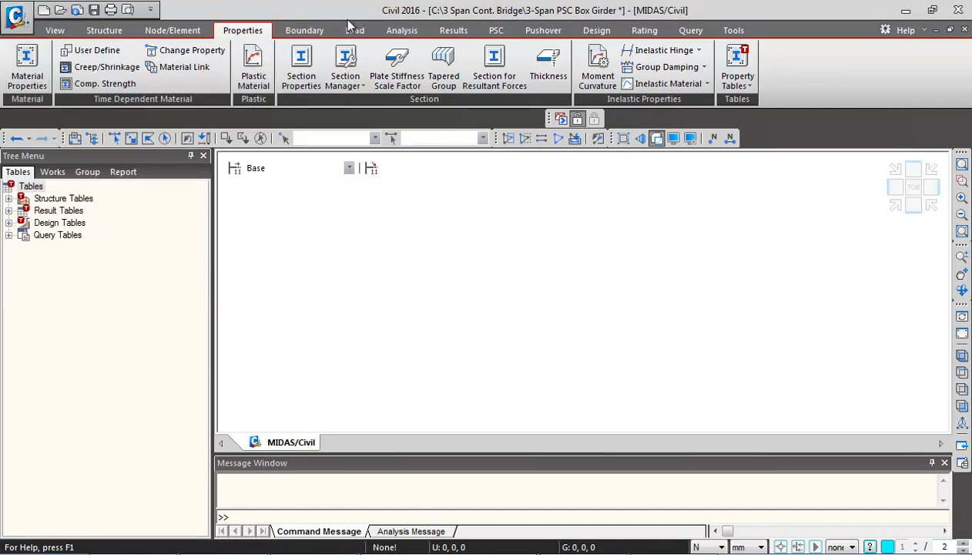
{"action": "left_click", "coordinate": [185, 68]}
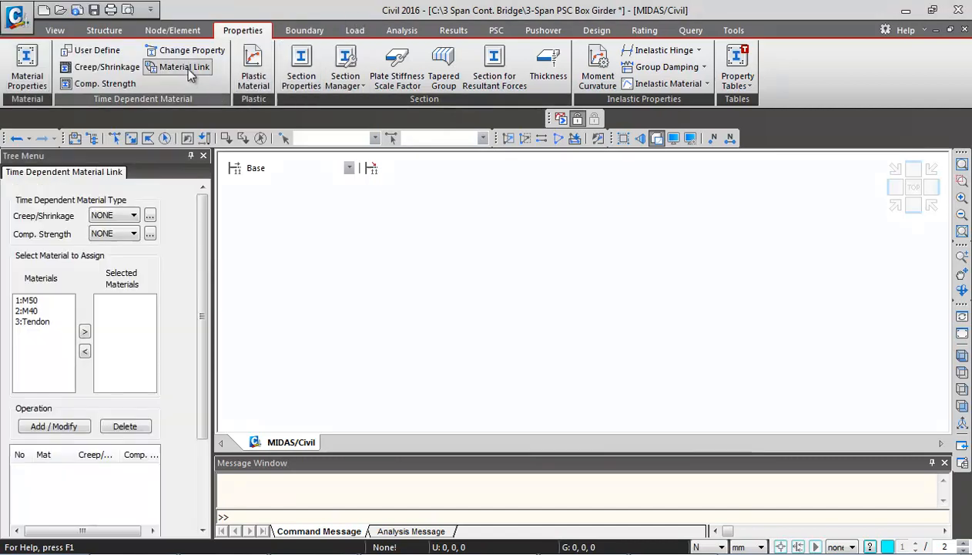
Link material M50 to M50 C&S creep/shrinkage and M50 Comp strength, then close the panel
{"action": "left_click", "coordinate": [133, 216]}
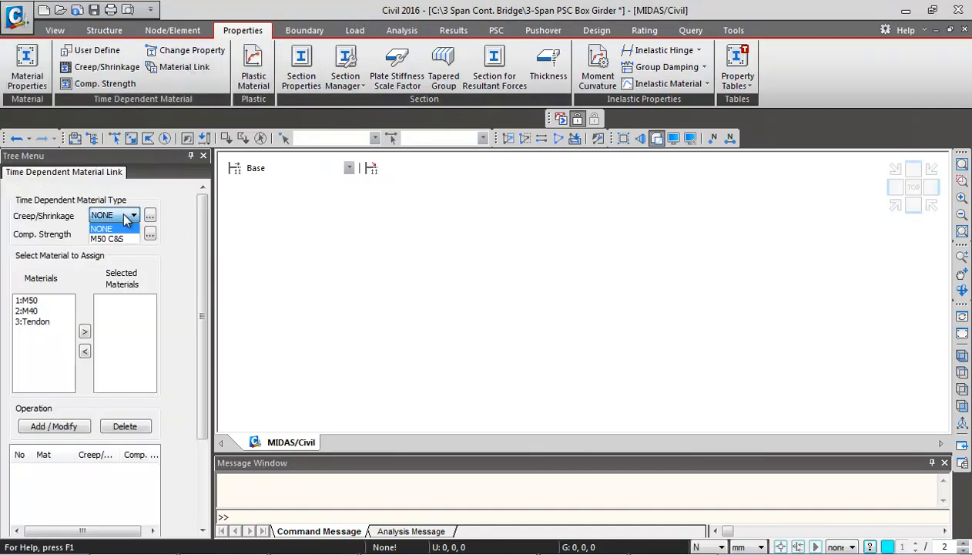
{"action": "left_click", "coordinate": [114, 237]}
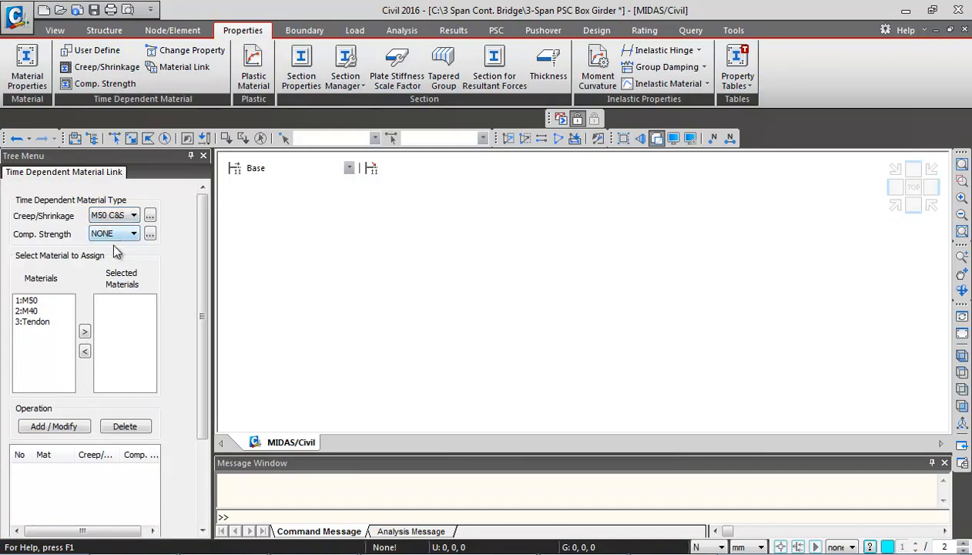
{"action": "left_click", "coordinate": [132, 234]}
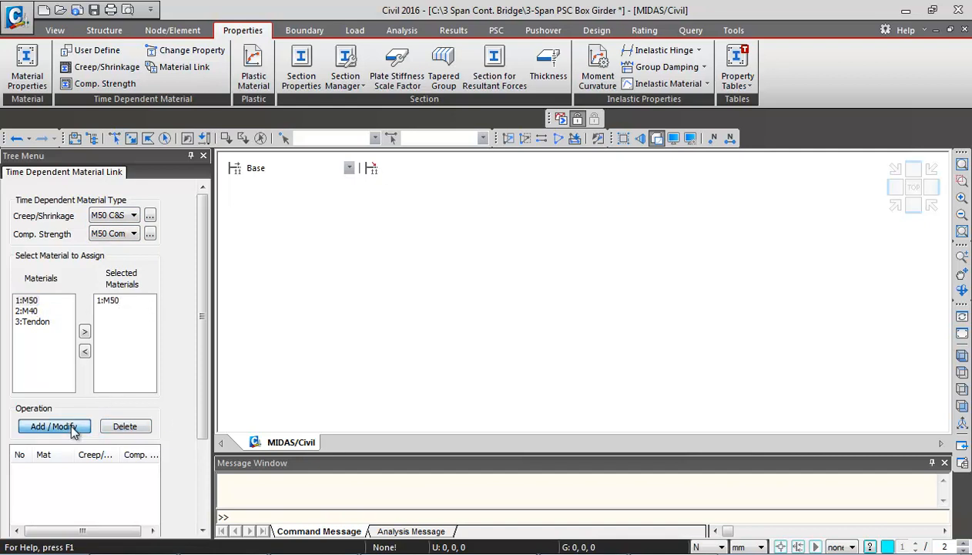
{"action": "left_click", "coordinate": [52, 425]}
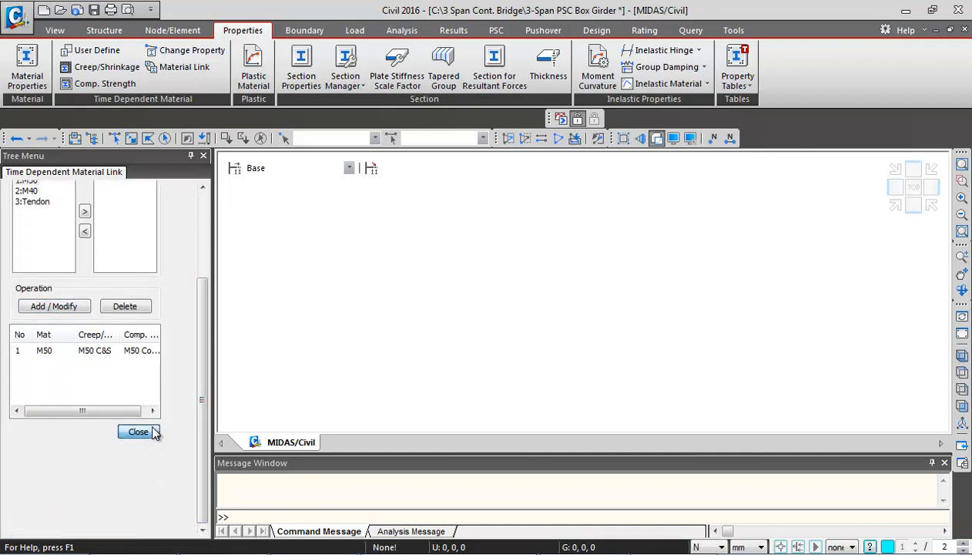
{"action": "left_click", "coordinate": [139, 431]}
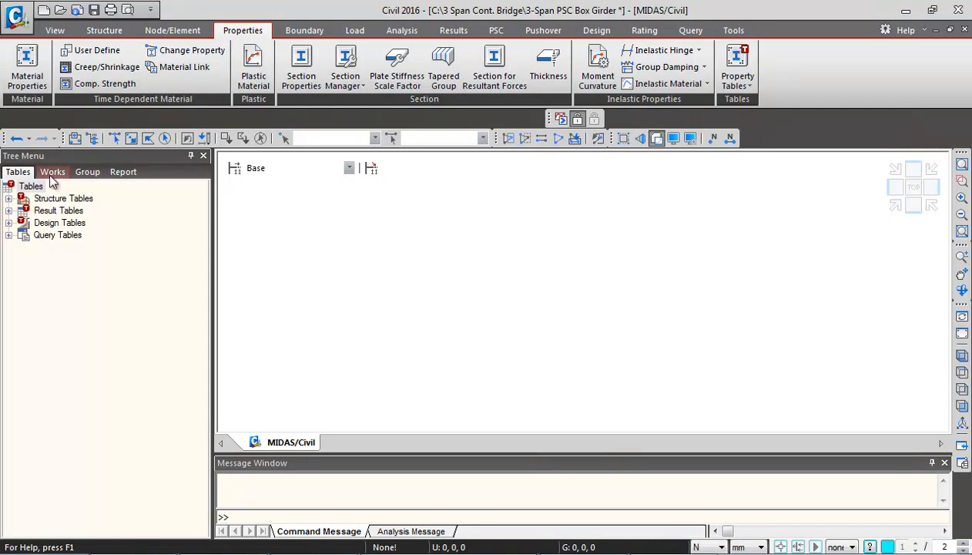
Review the Works tree showing M50, M40, Tendon, M50 C&S, M50 Comp and the M50 link
{"action": "left_click", "coordinate": [53, 171]}
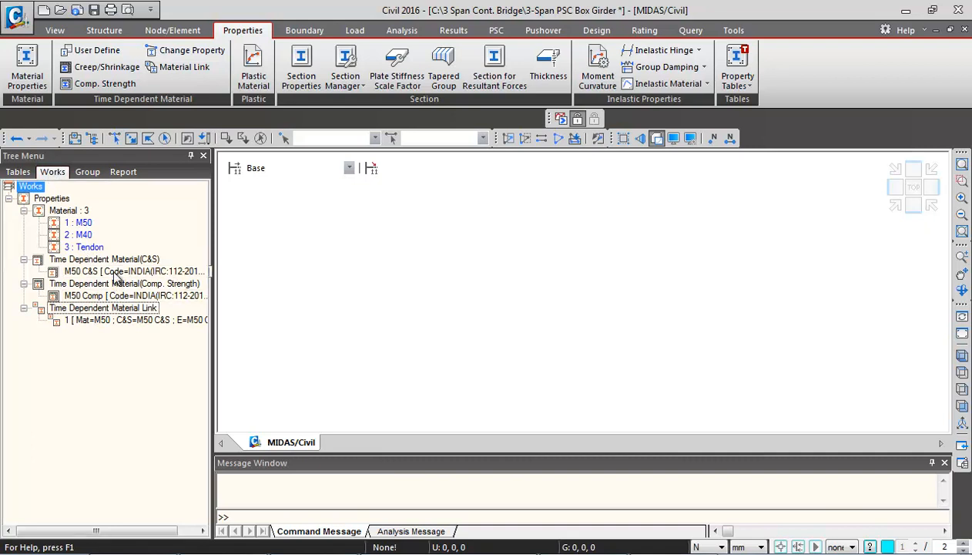
{"action": "left_click", "coordinate": [116, 271]}
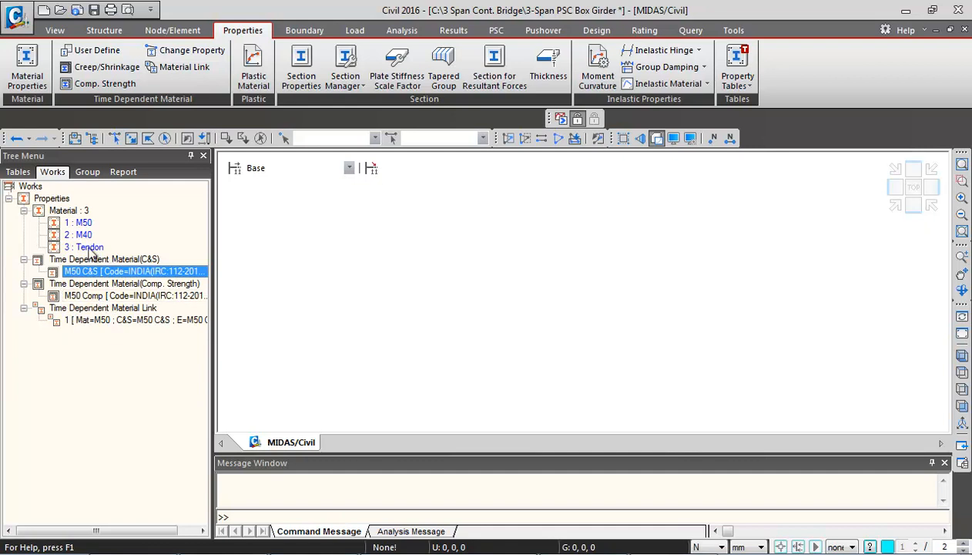
{"action": "mouse_move", "coordinate": [83, 232]}
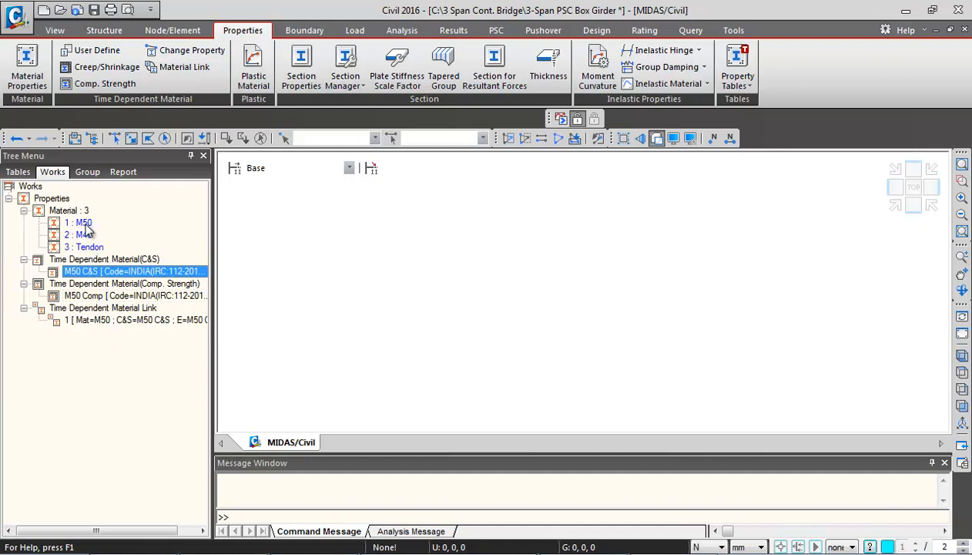